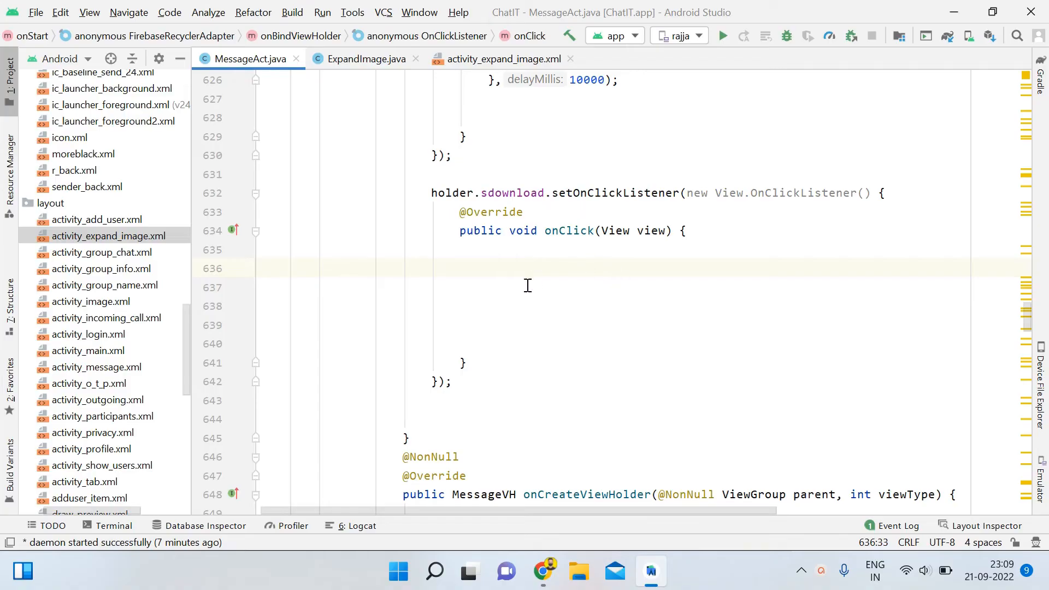
mouse_move(515, 161)
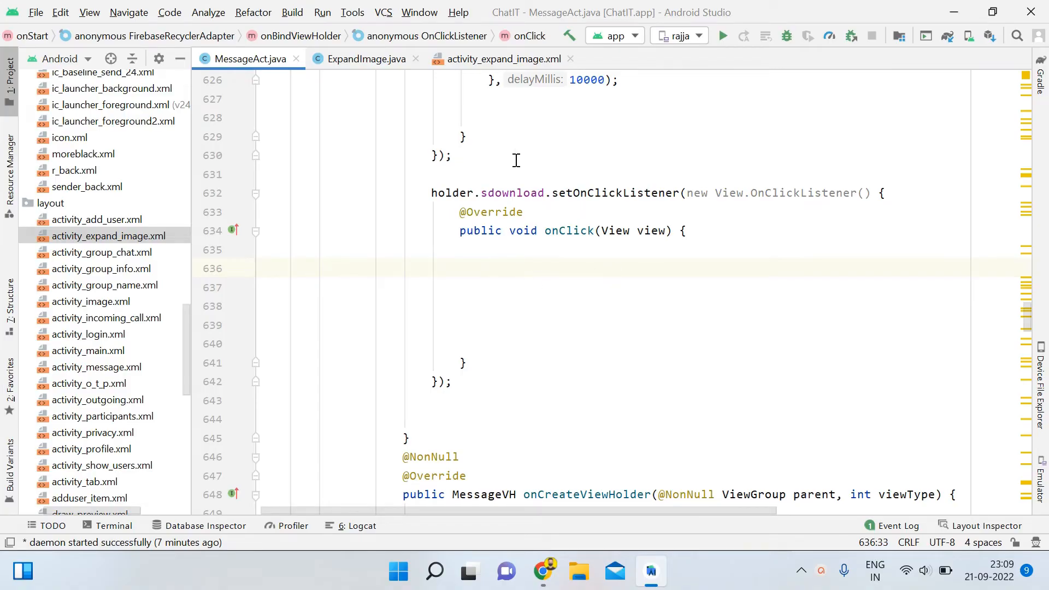
Step: Place the cursor inside the empty onClick body of holder.sdownload's listener
click(433, 192)
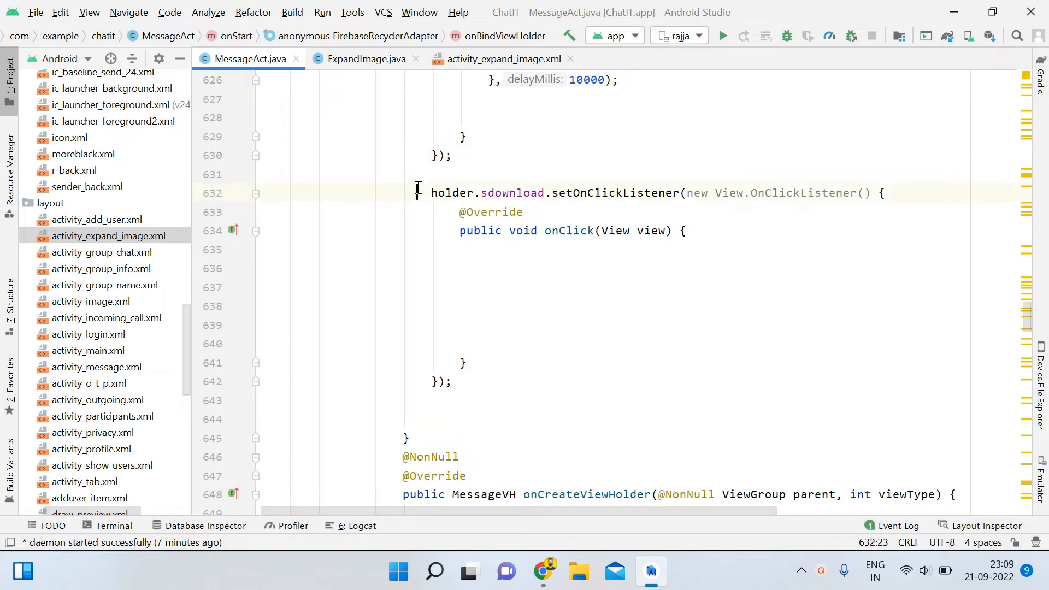
click(261, 306)
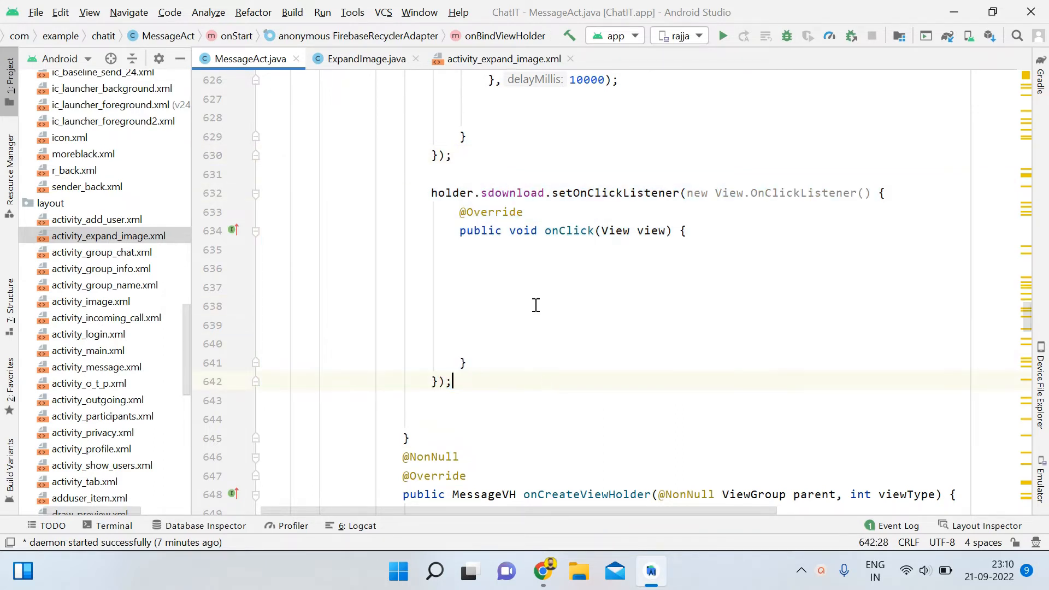
click(536, 305)
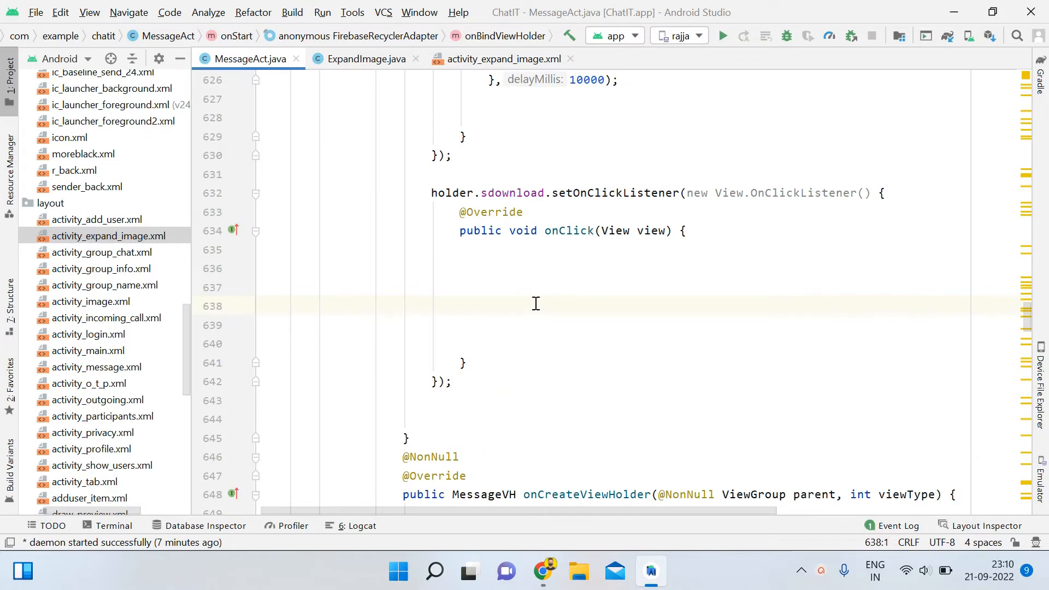
mouse_move(605, 245)
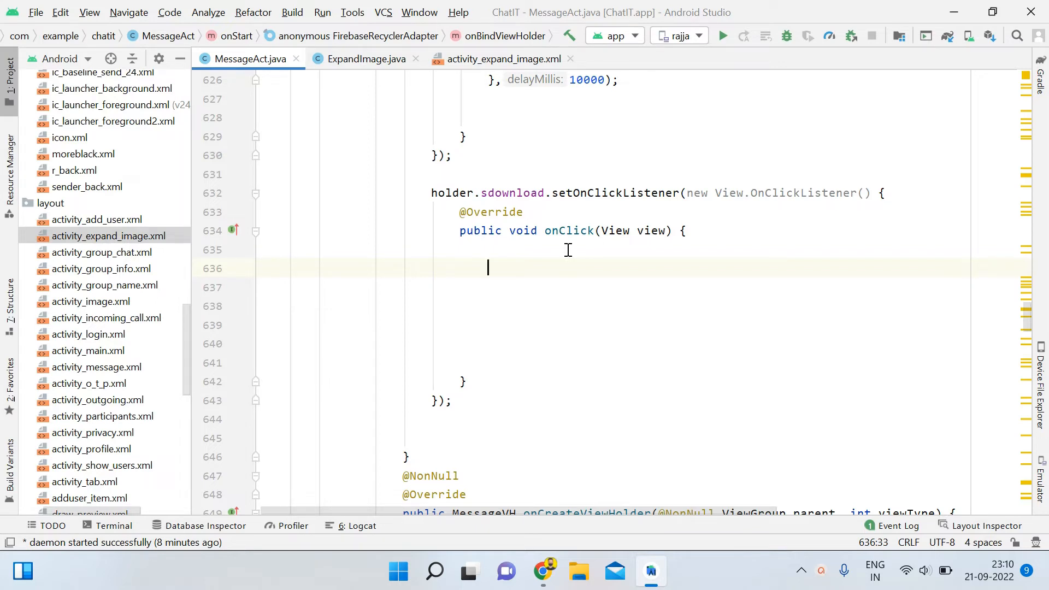
Step: Create an Intent from MessageAct.this to ExpandImage.class in the sdownload onClick
text(In)
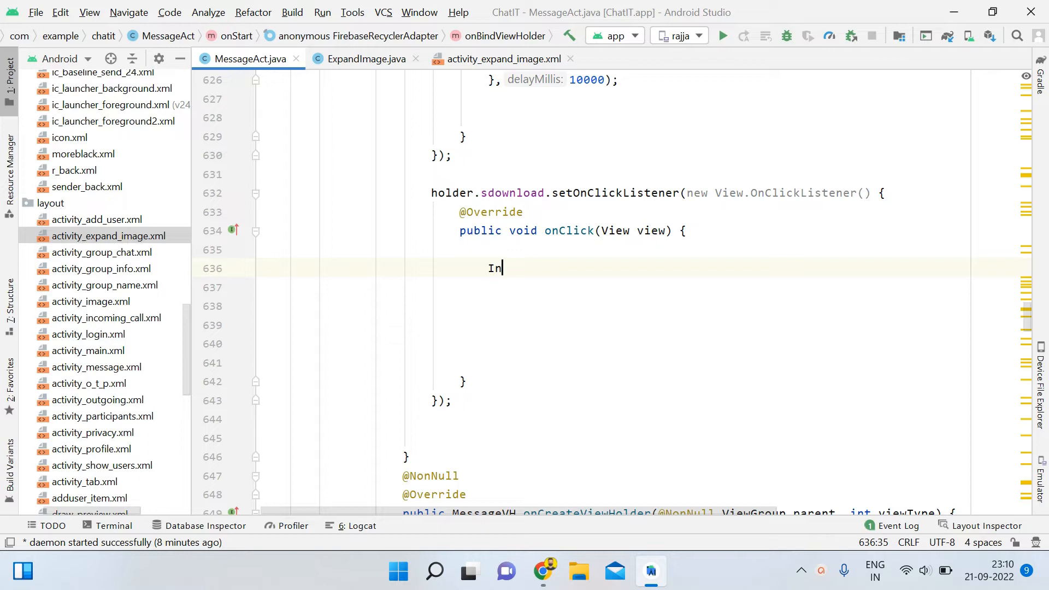
text(tent)
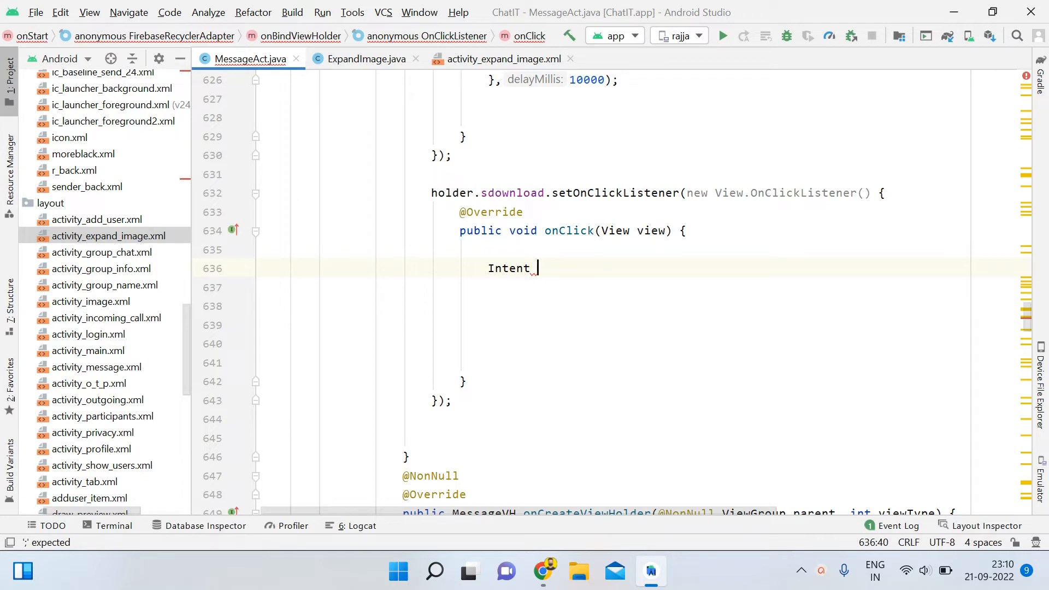
text(i)
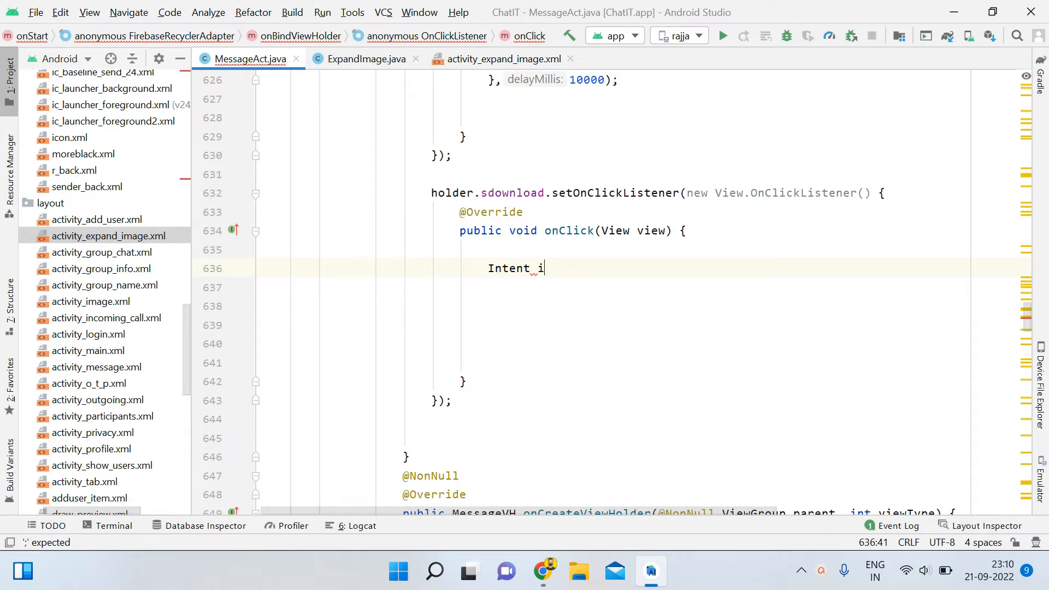
text(ntent = ne)
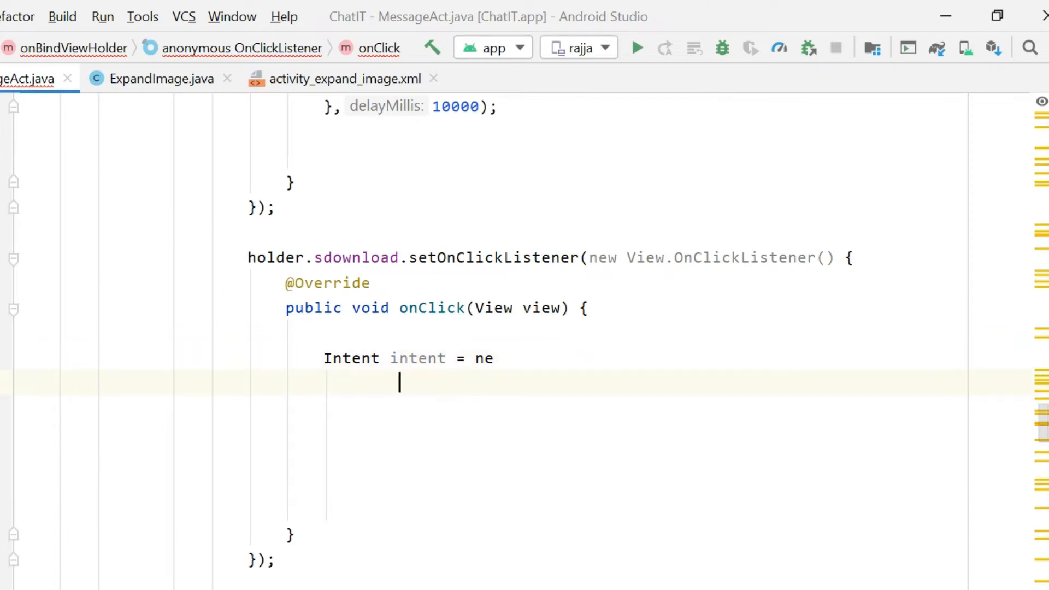
text(w Intent(M)
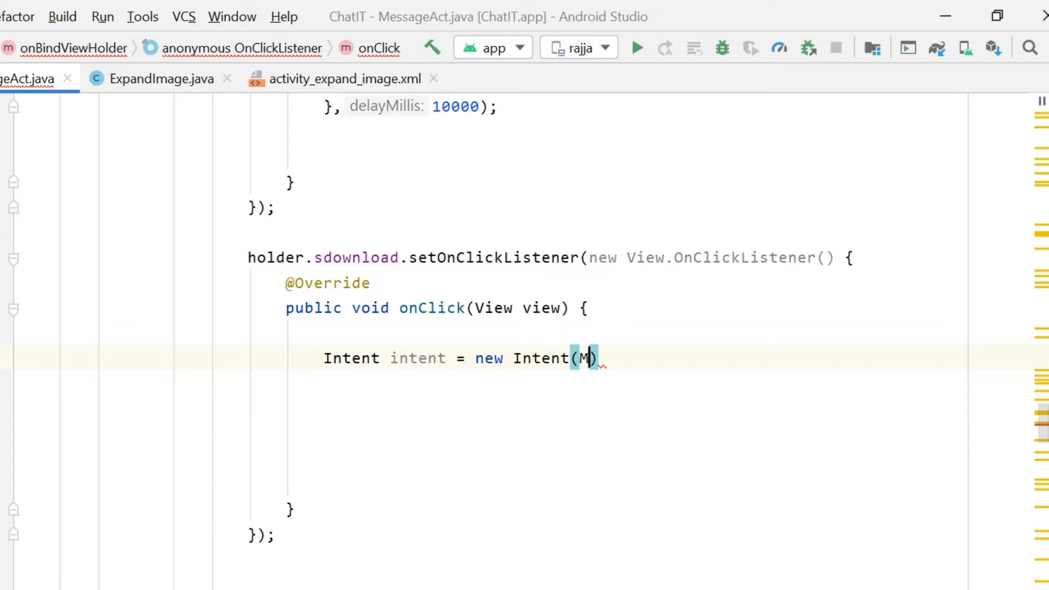
text(essageAct)
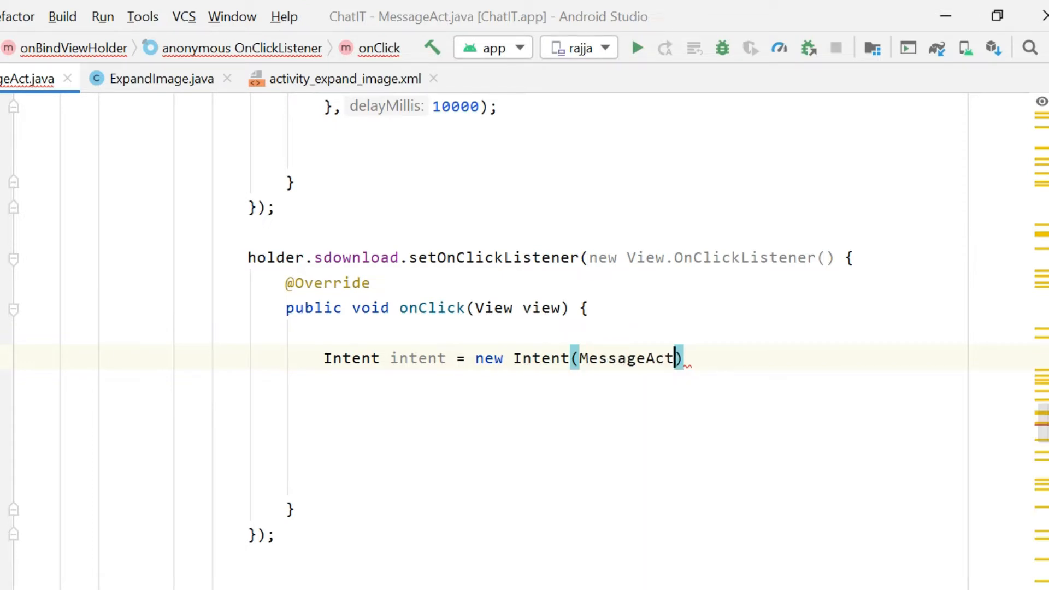
text(.this)
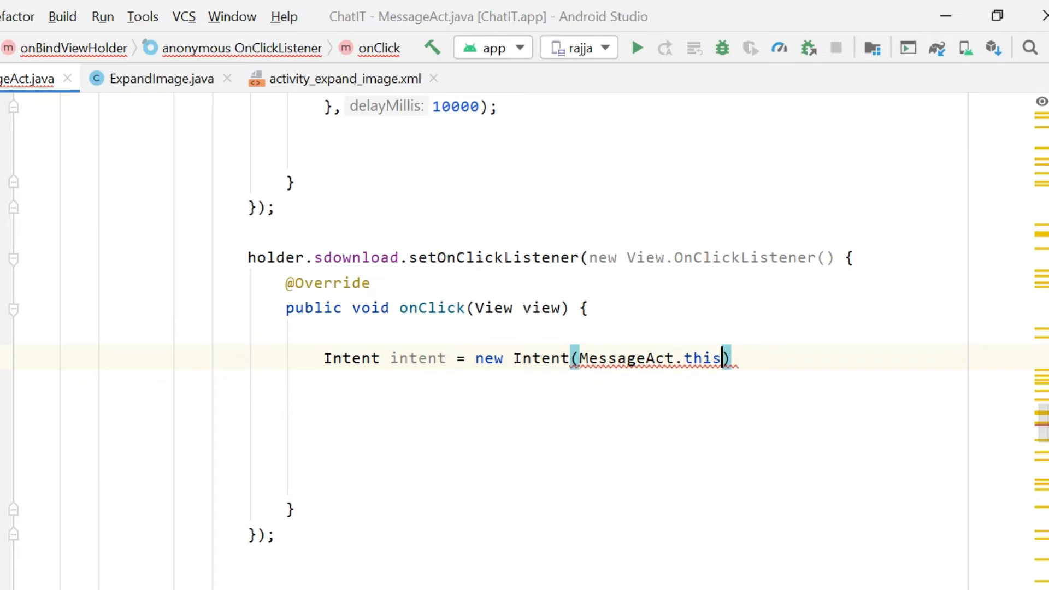
text(,ExpandImage.c)
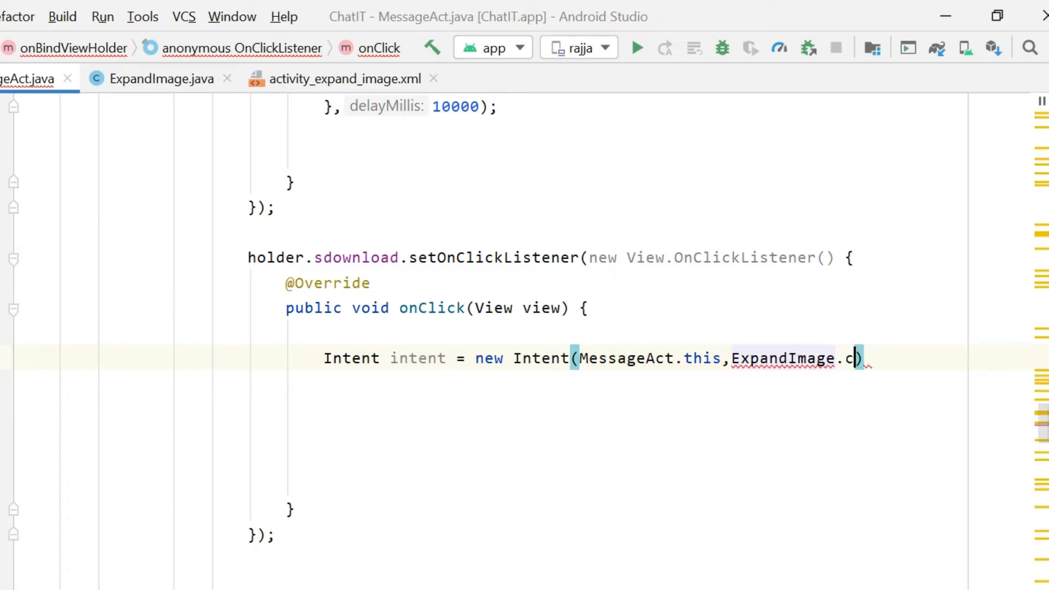
text(lass))
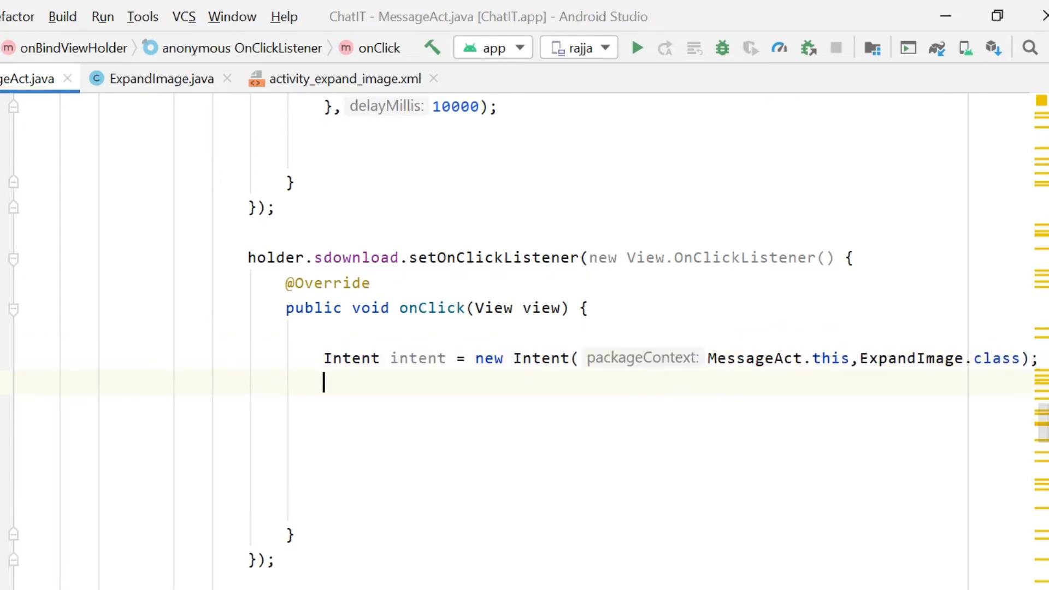
Step: Add putExtra calls for url and "m" message, then startActivity(intent)
text(intent.)
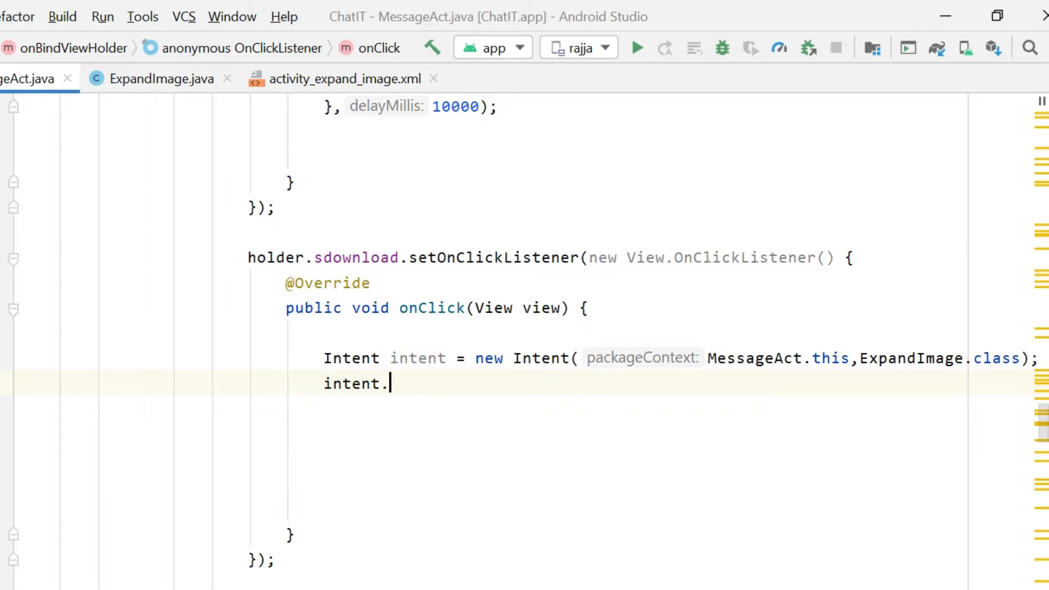
text(putExtra("u"))
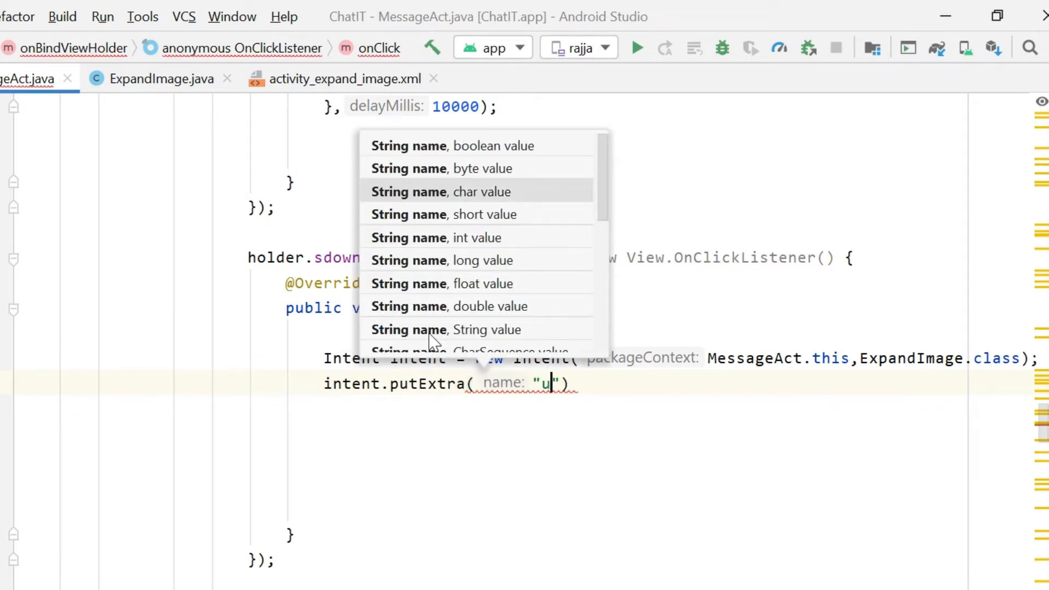
text(,)
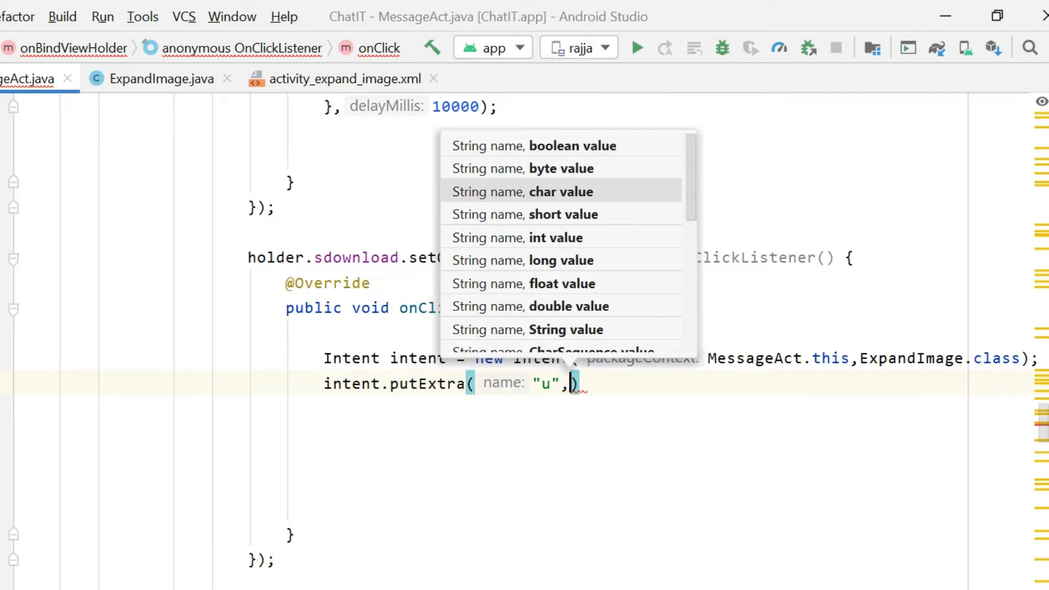
text(url)
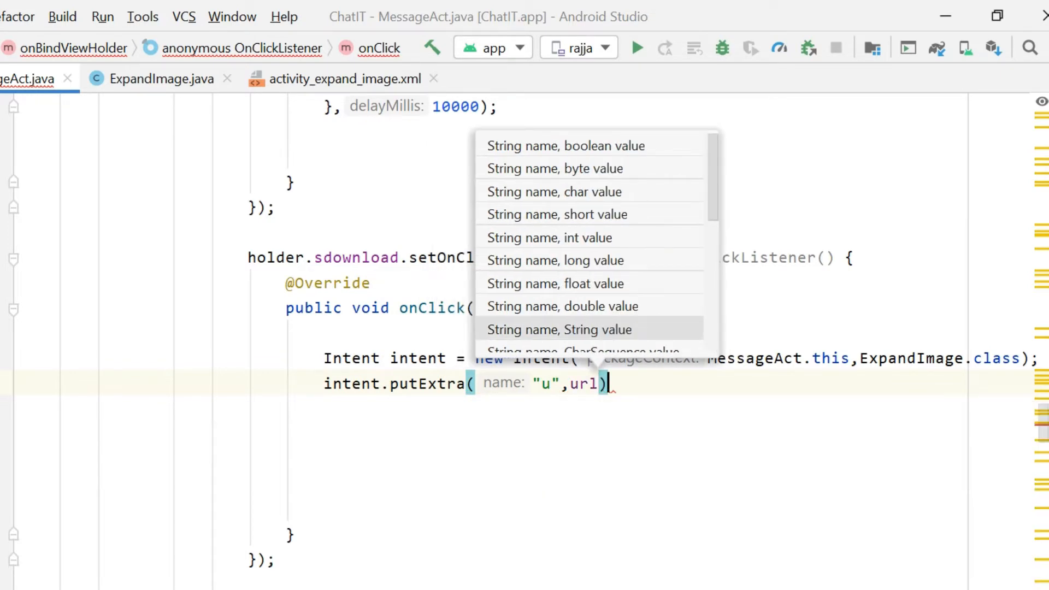
text(intent.putExtra()
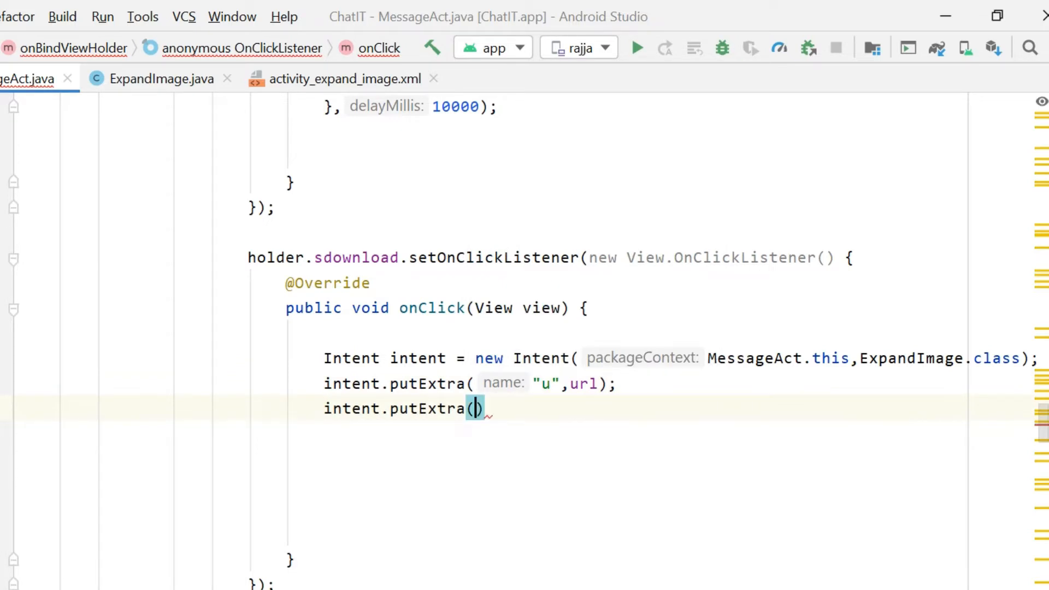
text("m")
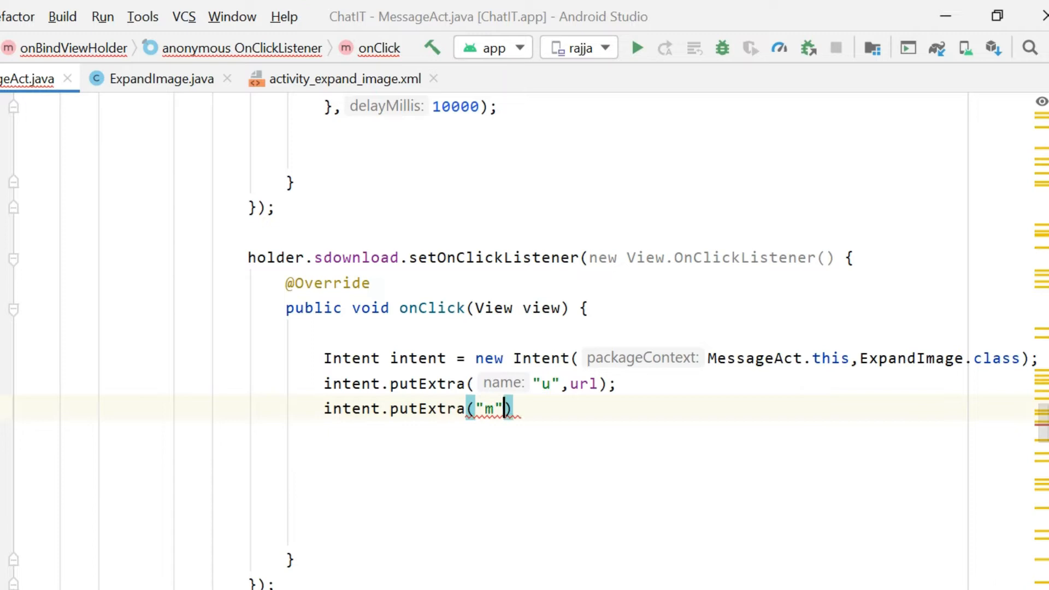
text(,)
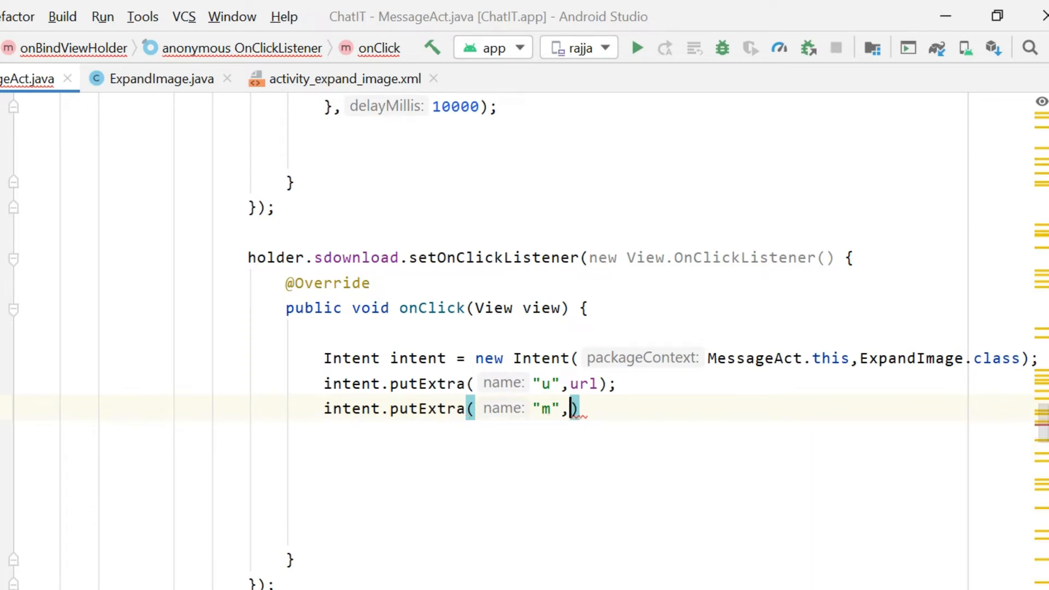
text(message)
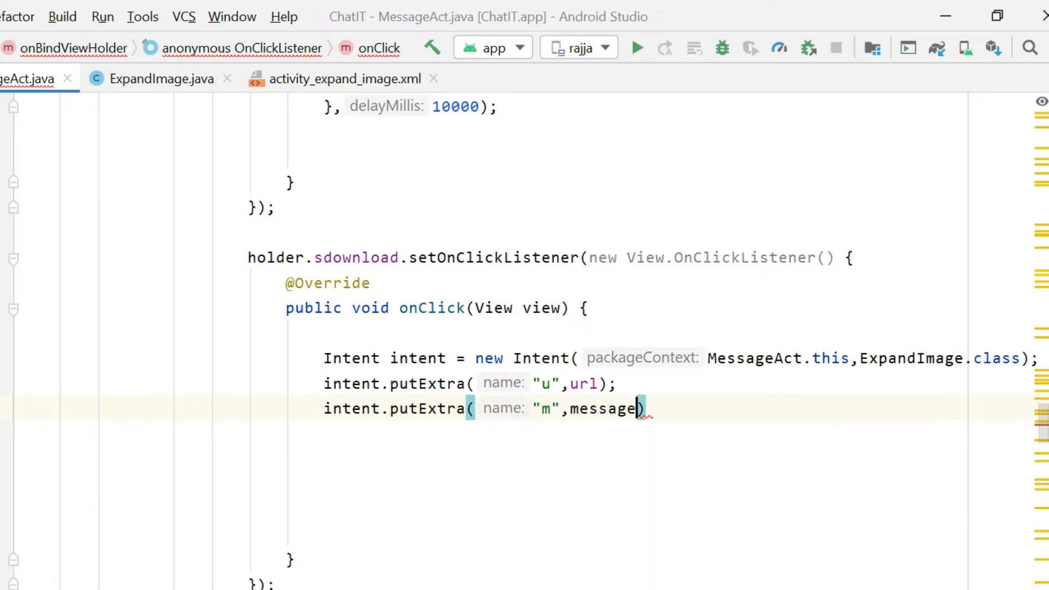
text(;)
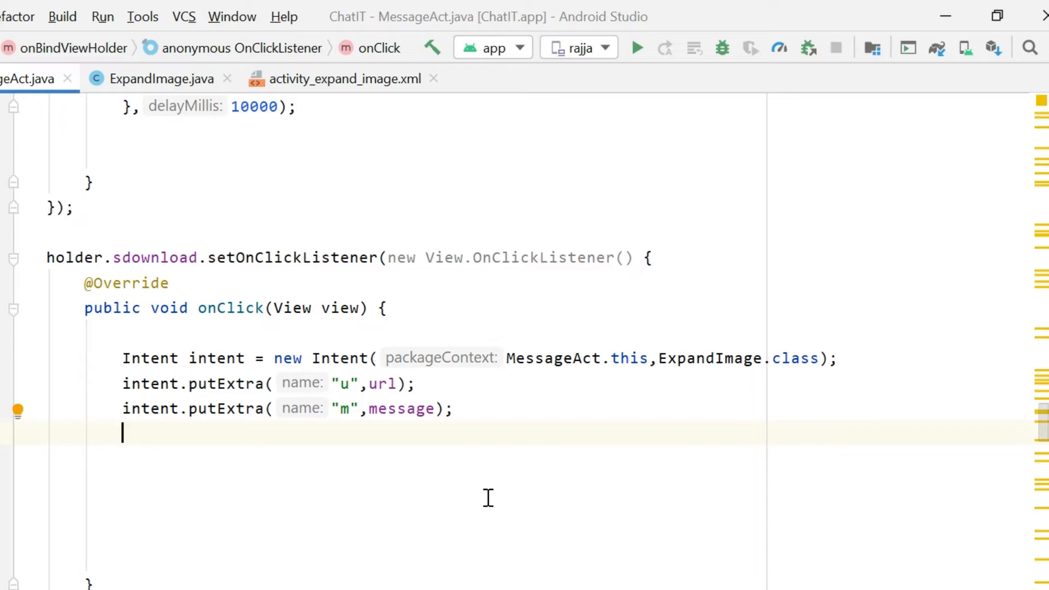
text(st)
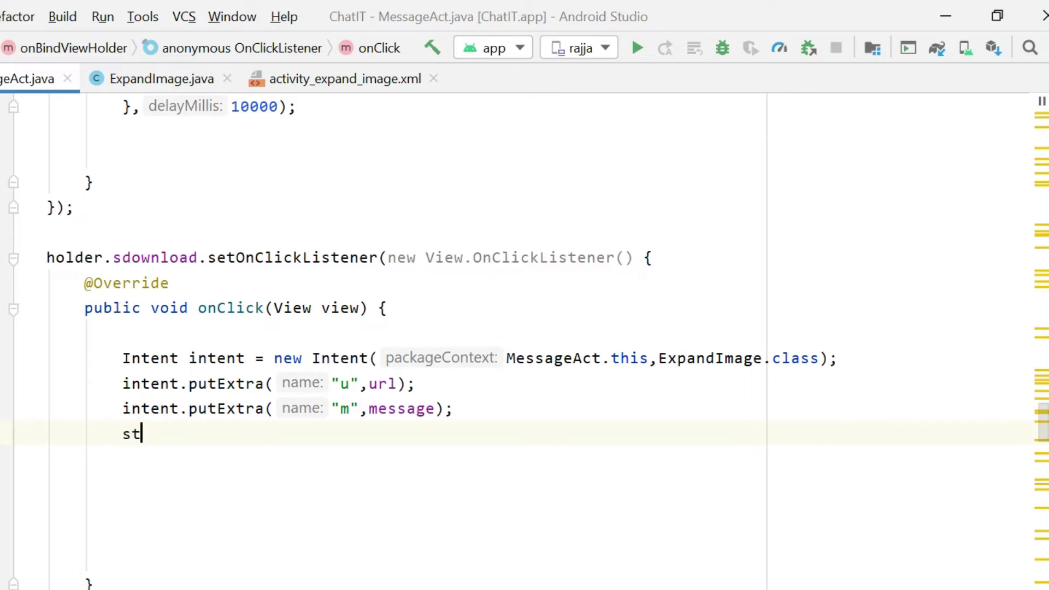
text(st)
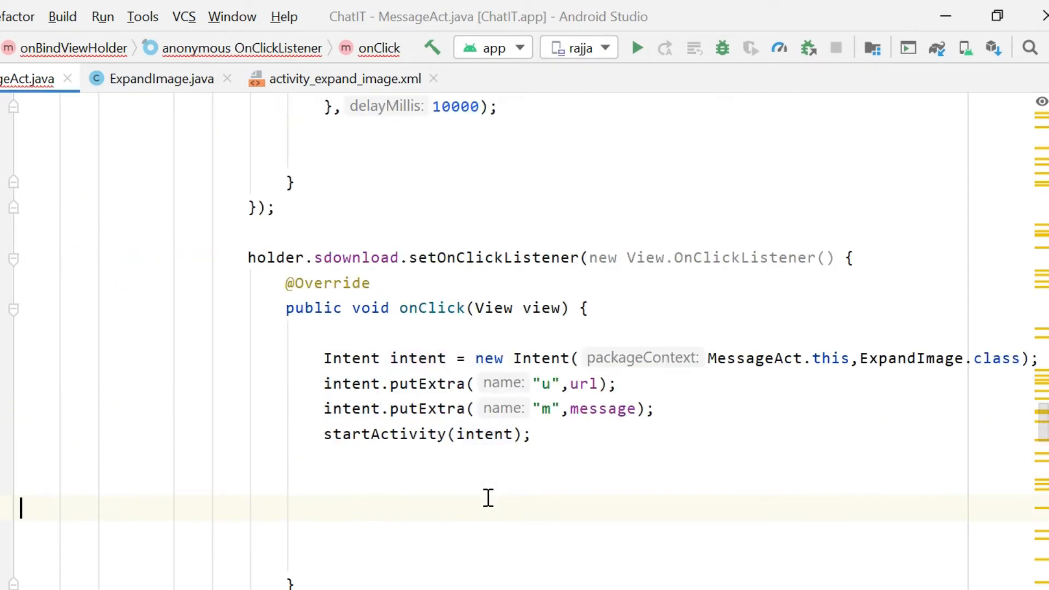
Step: Add holder.expandr.setOnClickListener with an autocompleted empty onClick stub below downloadstatus
click(529, 433)
text(holder.)
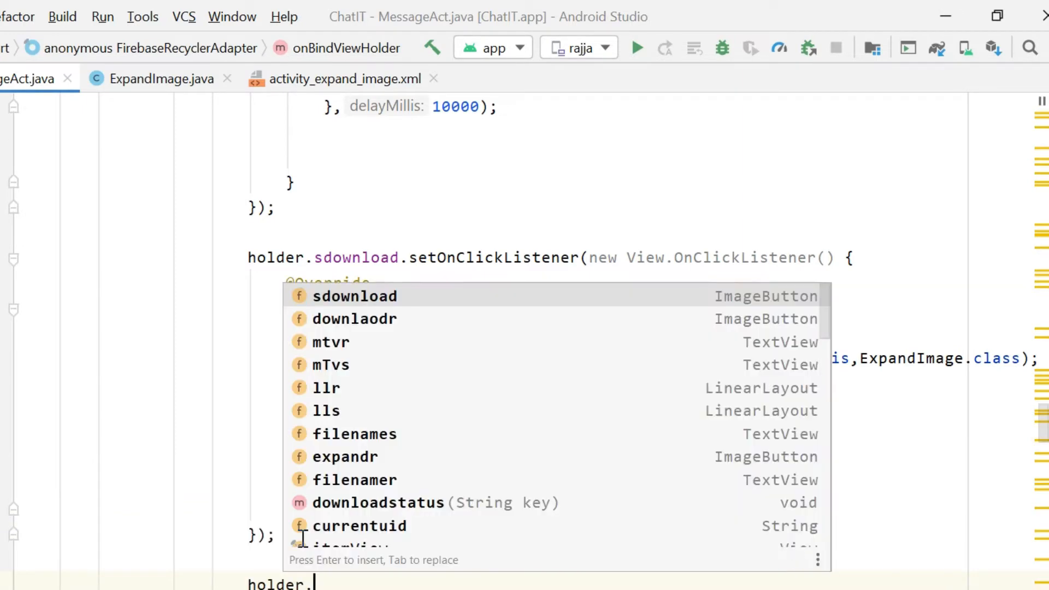
text(downl)
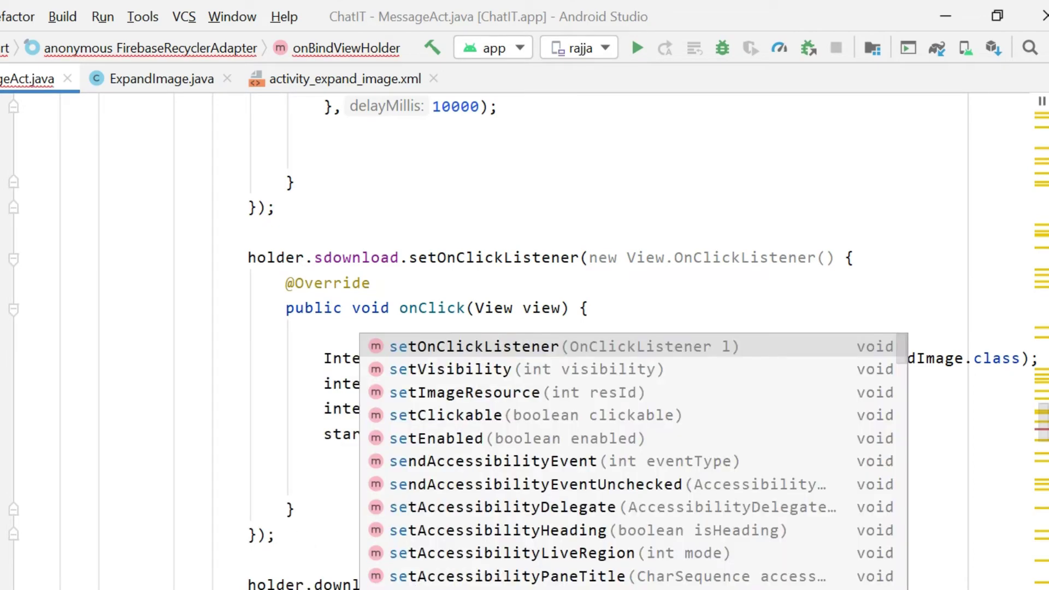
key(Escape)
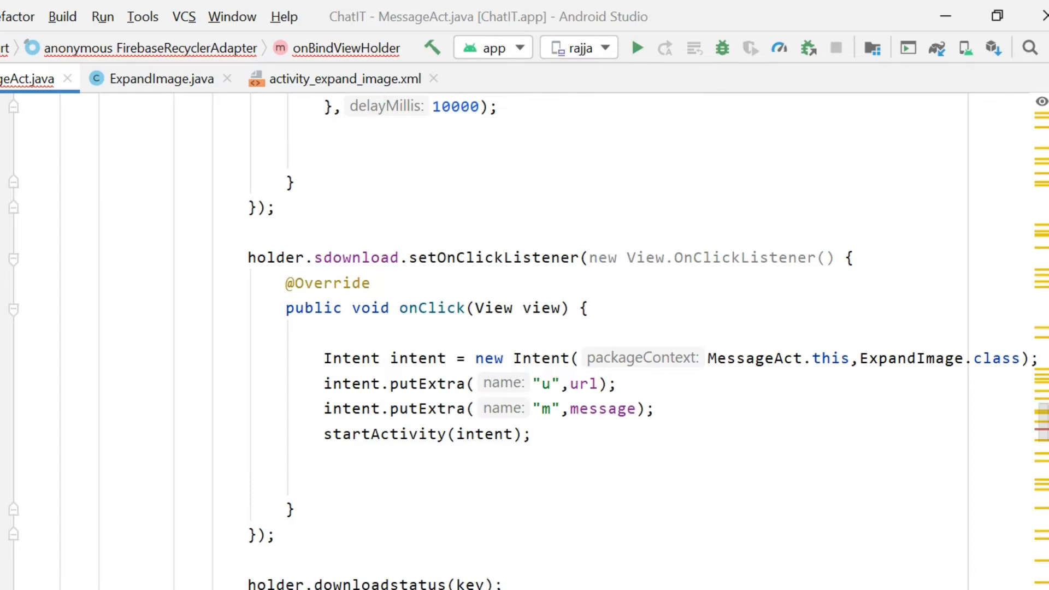
scroll(up, 3)
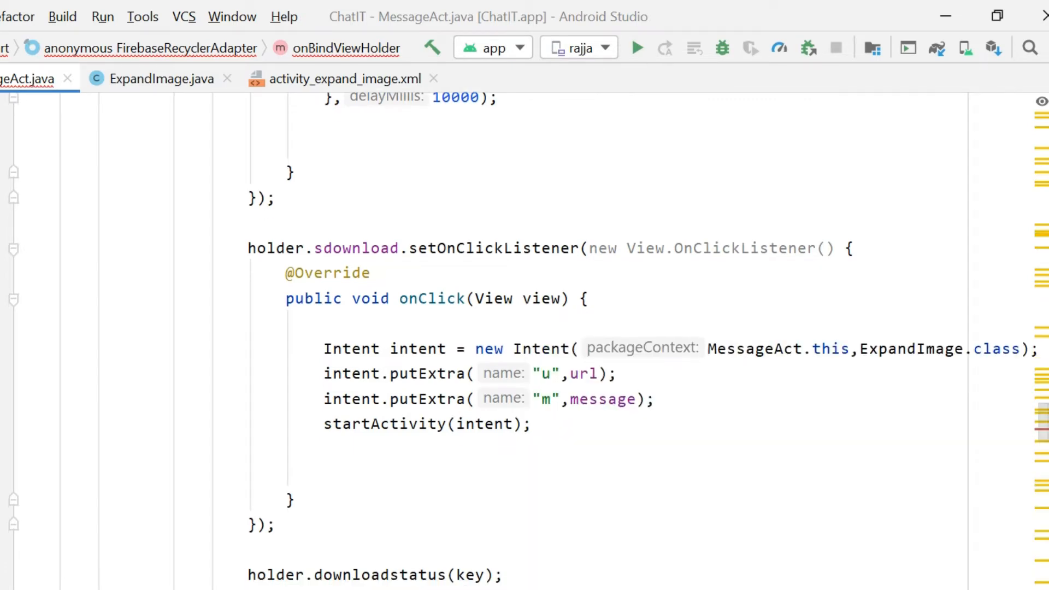
scroll(down, 3)
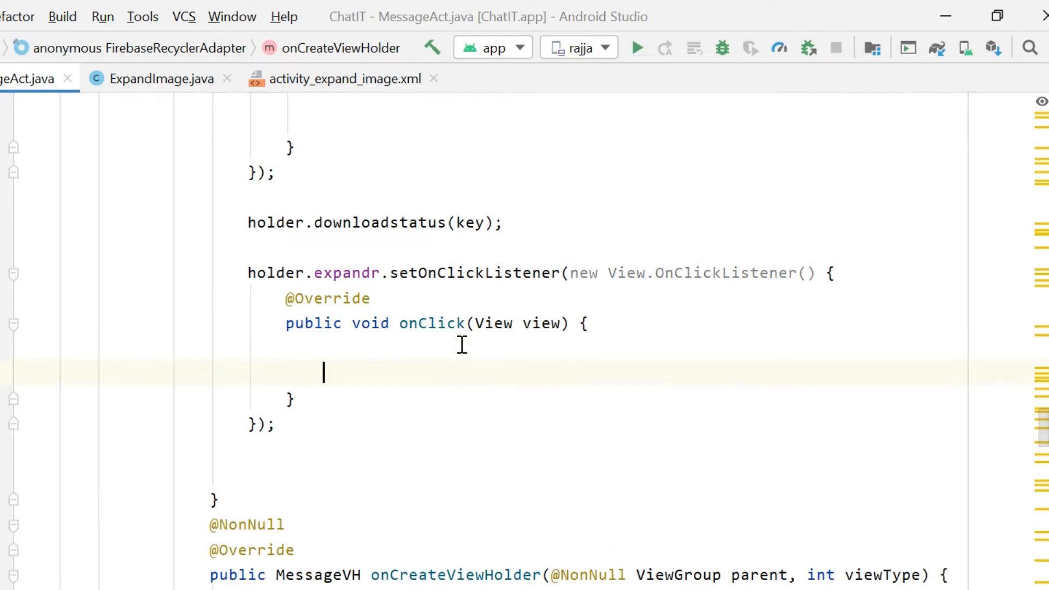
Step: Copy the Intent, putExtra and startActivity lines from sdownload's onClick into expandr's onClick
click(323, 374)
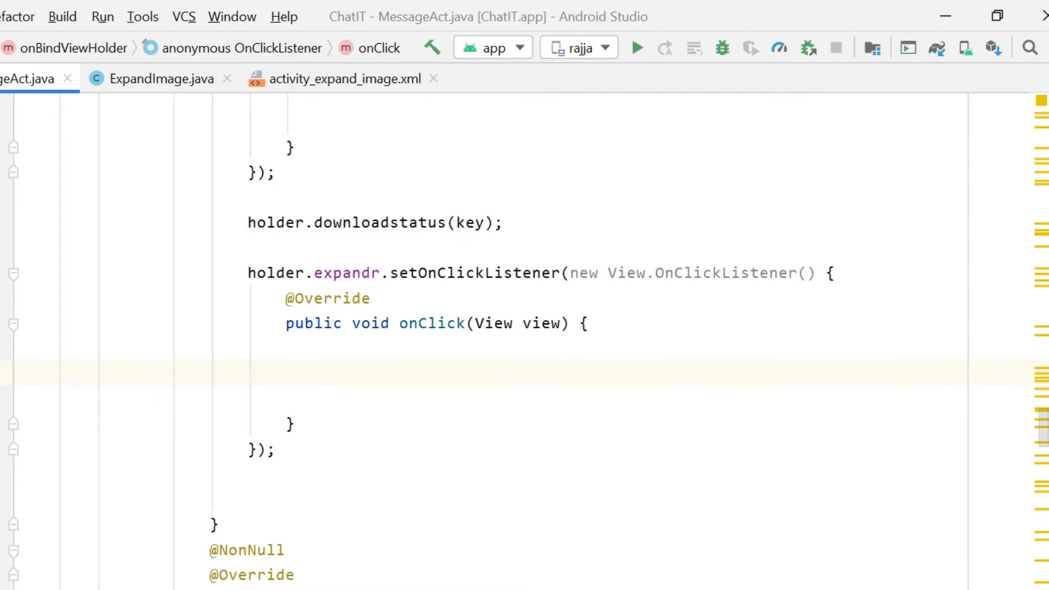
click(249, 197)
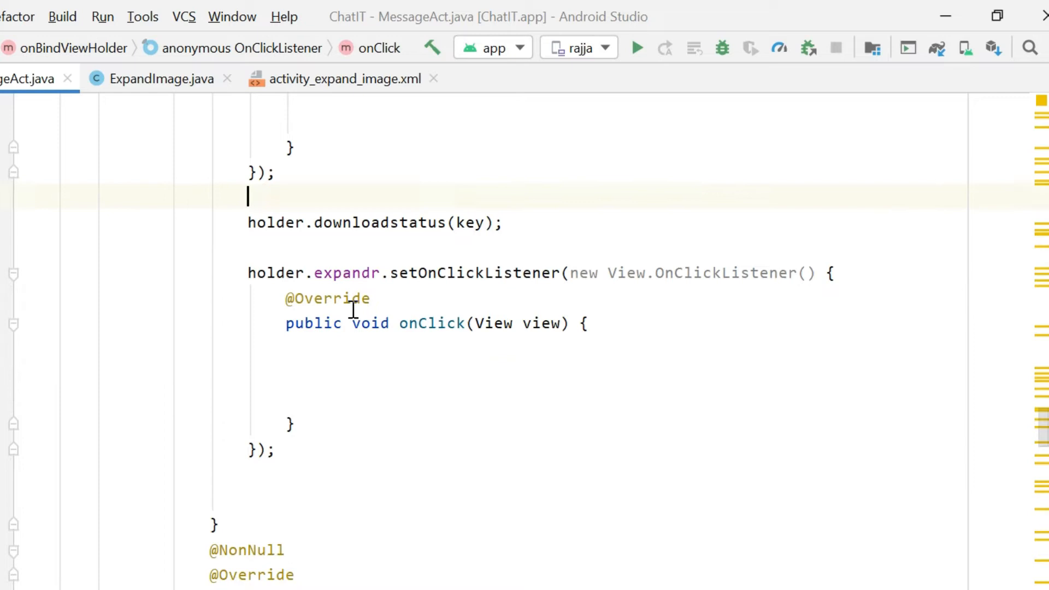
scroll(up, 3)
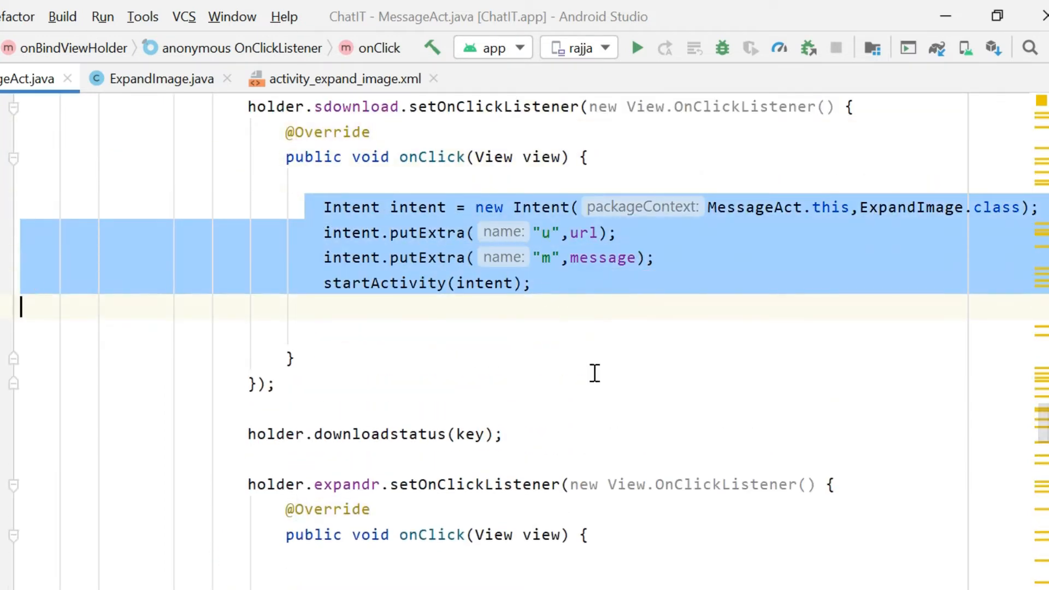
click(594, 374)
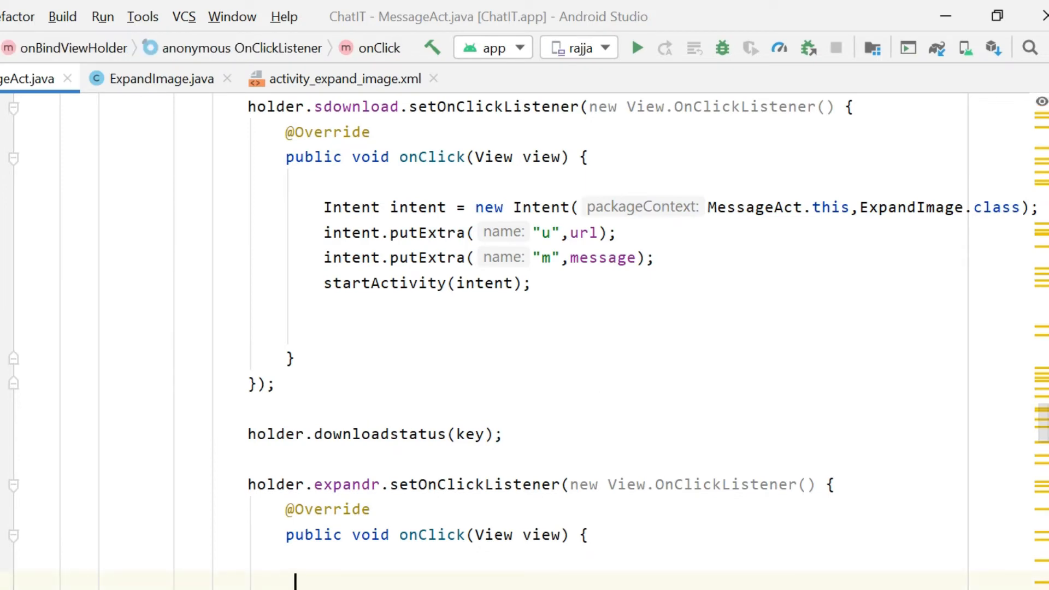
scroll(down, 3)
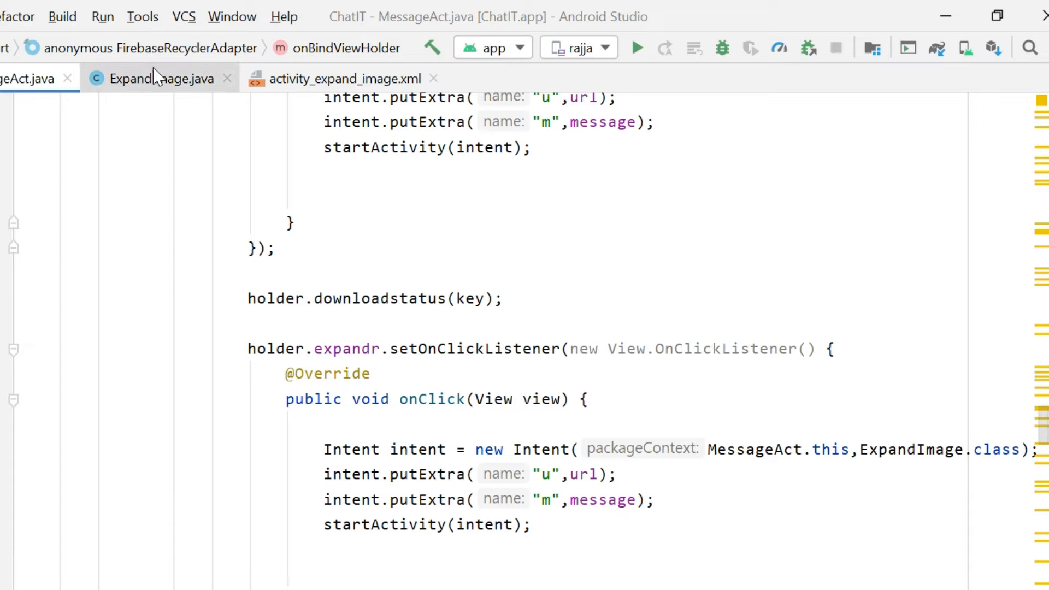
Step: Review tv_expand and iv_expand in activity_expand_image.xml, then switch to ExpandImage.java
click(341, 79)
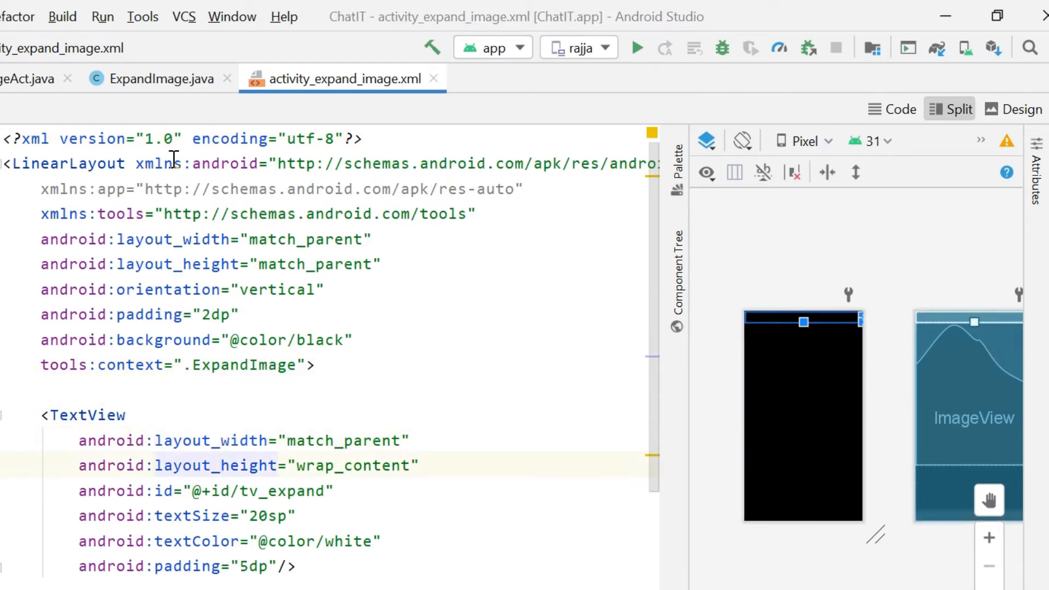
click(194, 289)
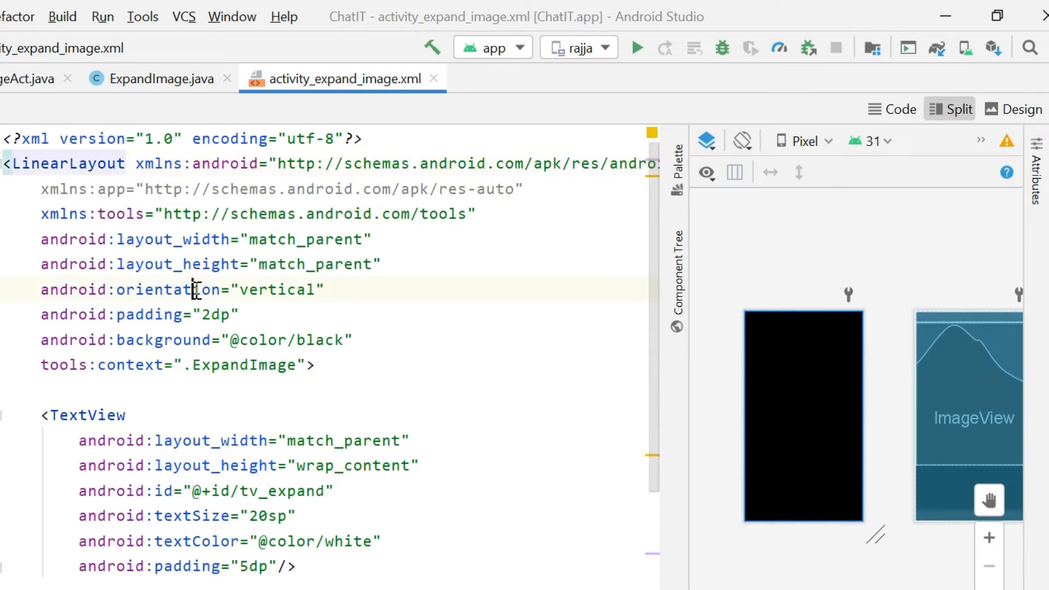
click(34, 314)
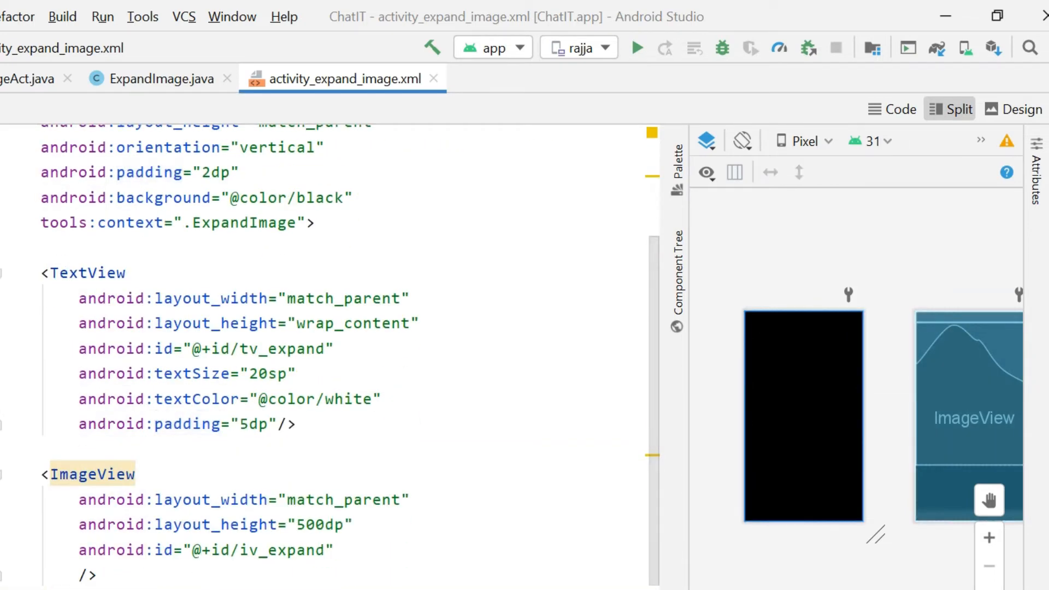
click(87, 574)
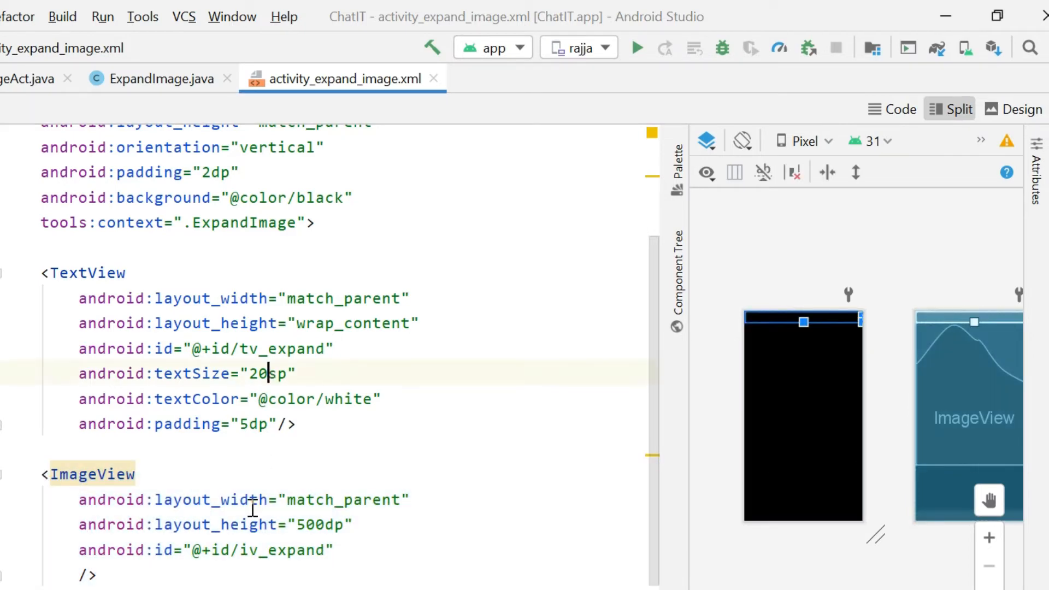
click(161, 78)
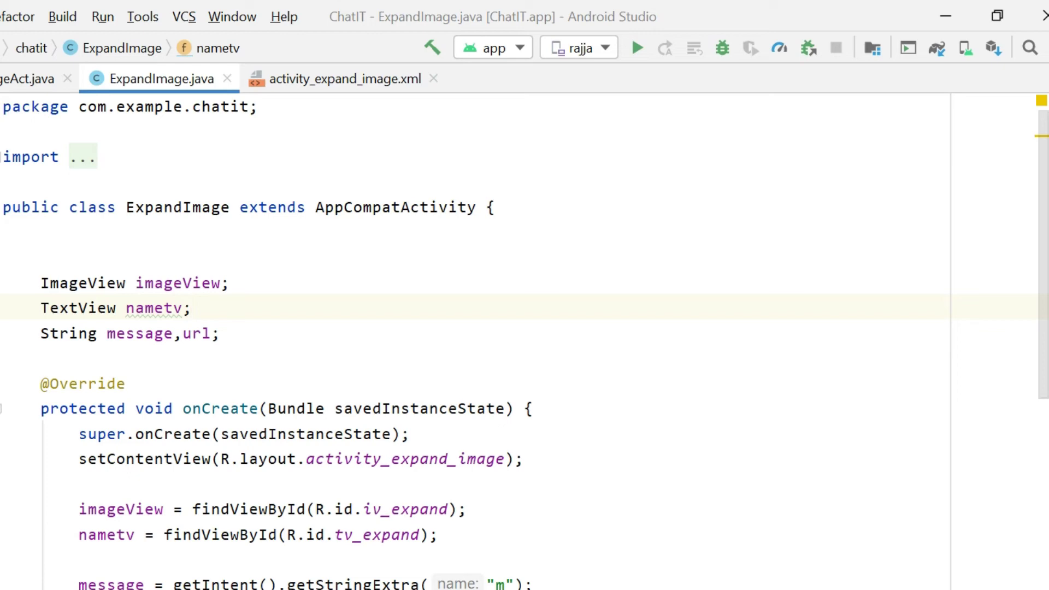
click(190, 308)
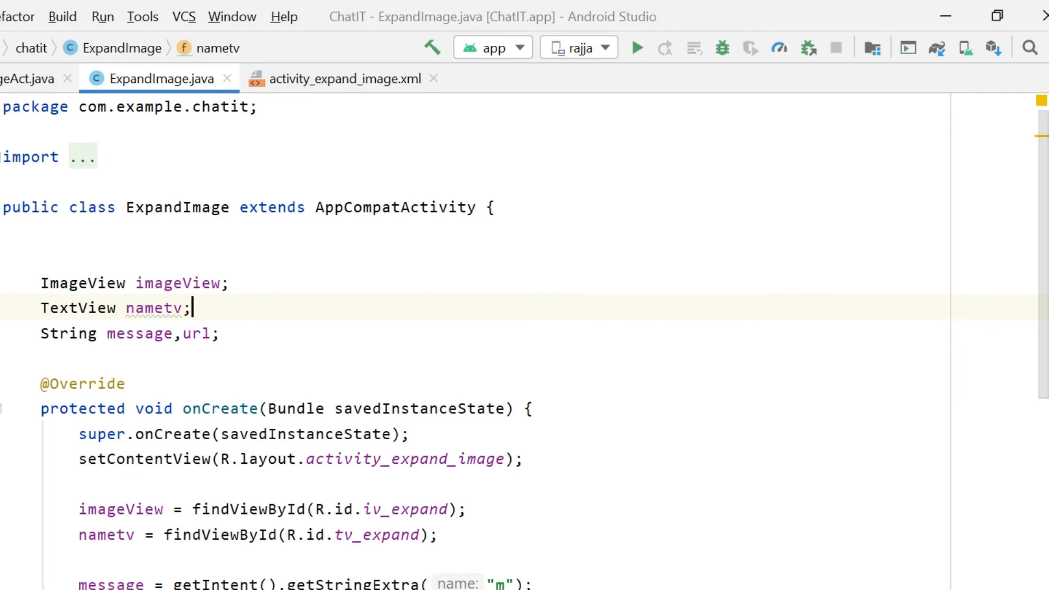
mouse_move(281, 123)
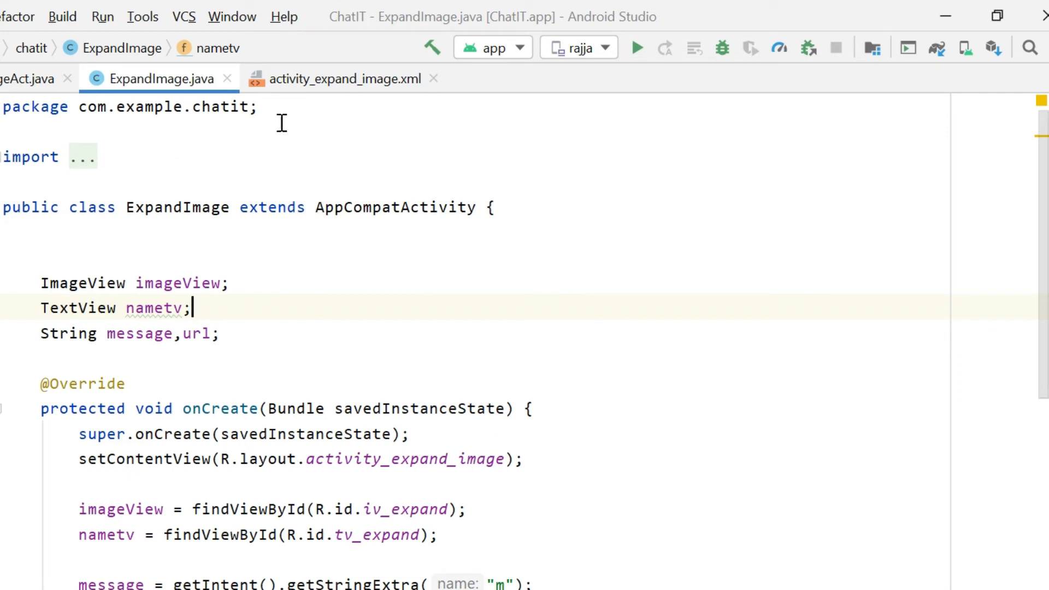
click(340, 79)
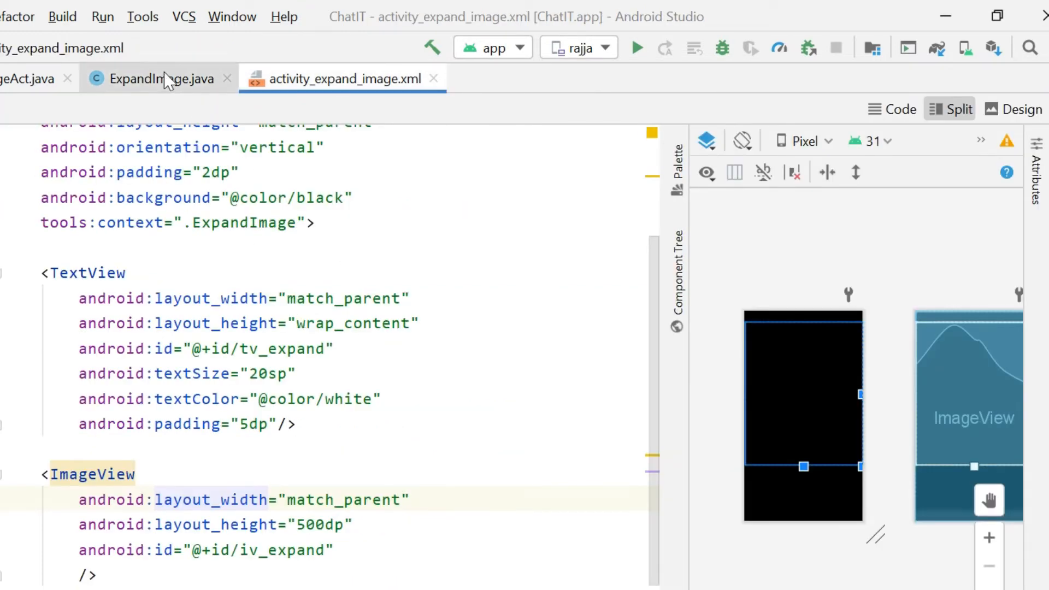
click(159, 79)
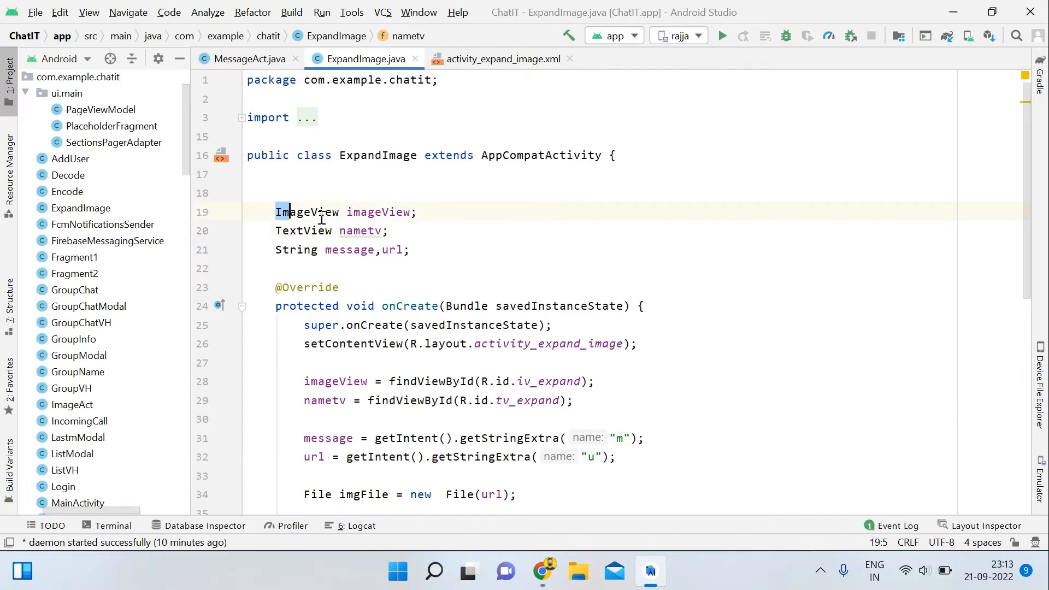
click(330, 231)
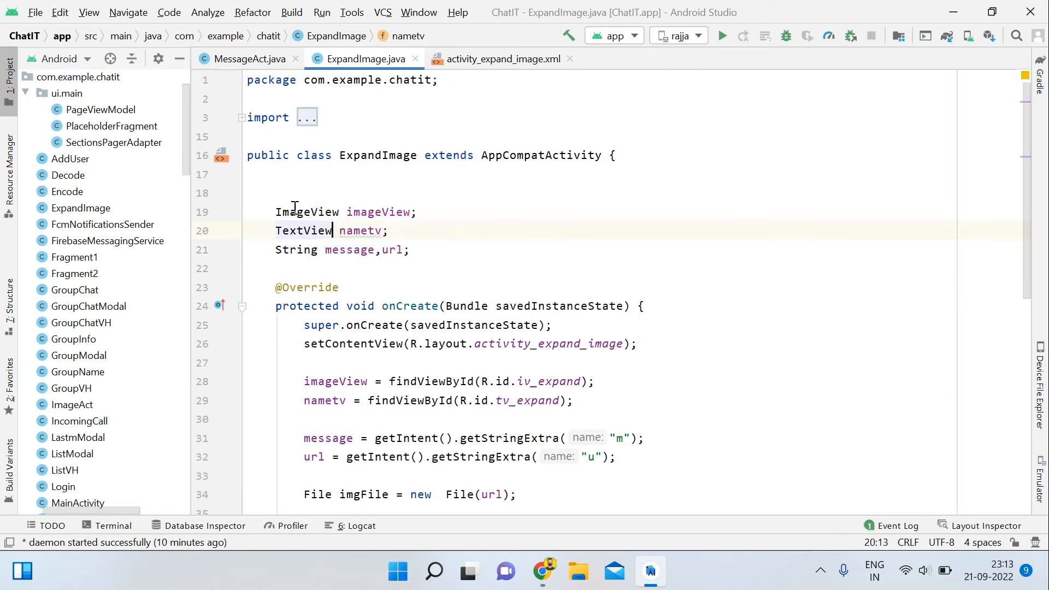
click(409, 249)
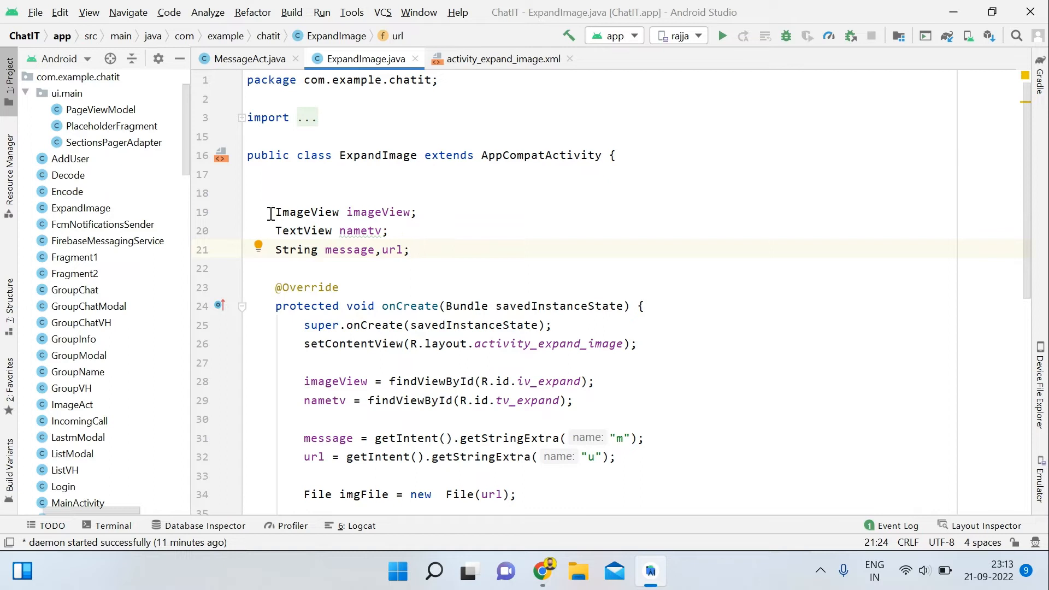
click(461, 269)
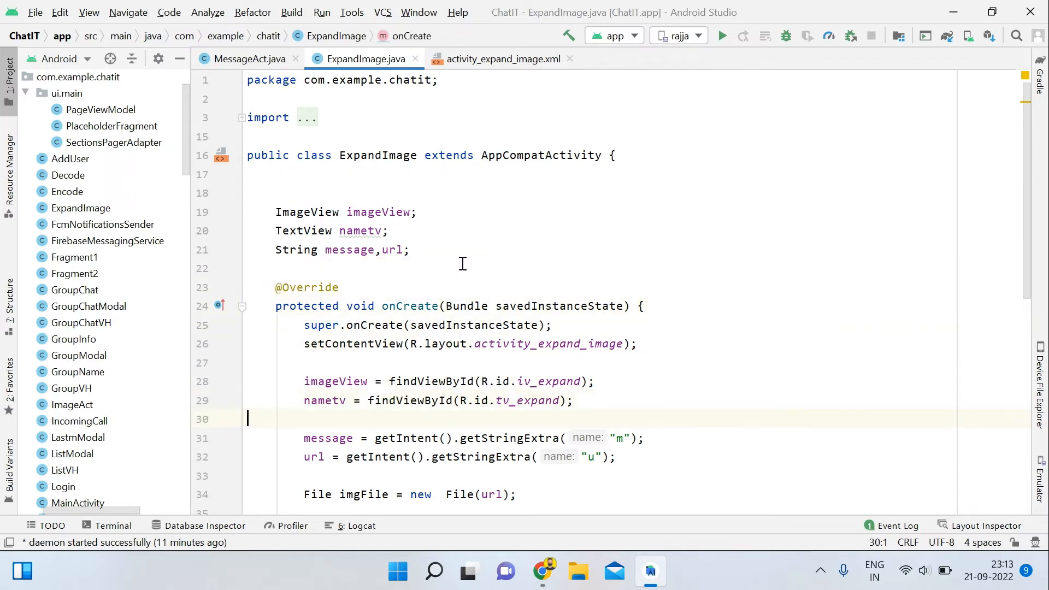
Step: Look through onCreate in ExpandImage.java where views are bound and the message extra read
scroll(down, 3)
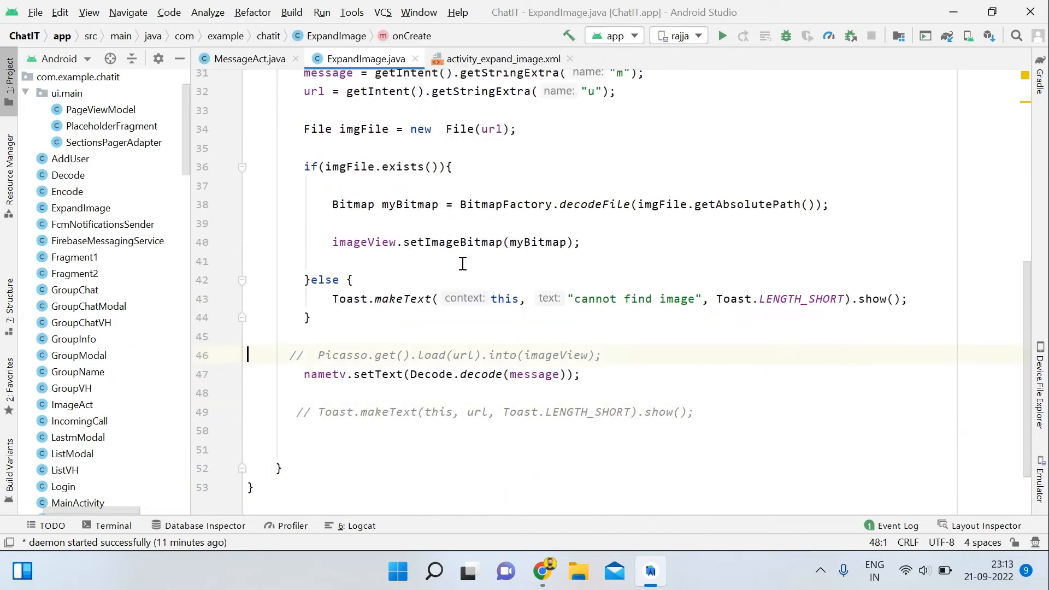
scroll(up, 3)
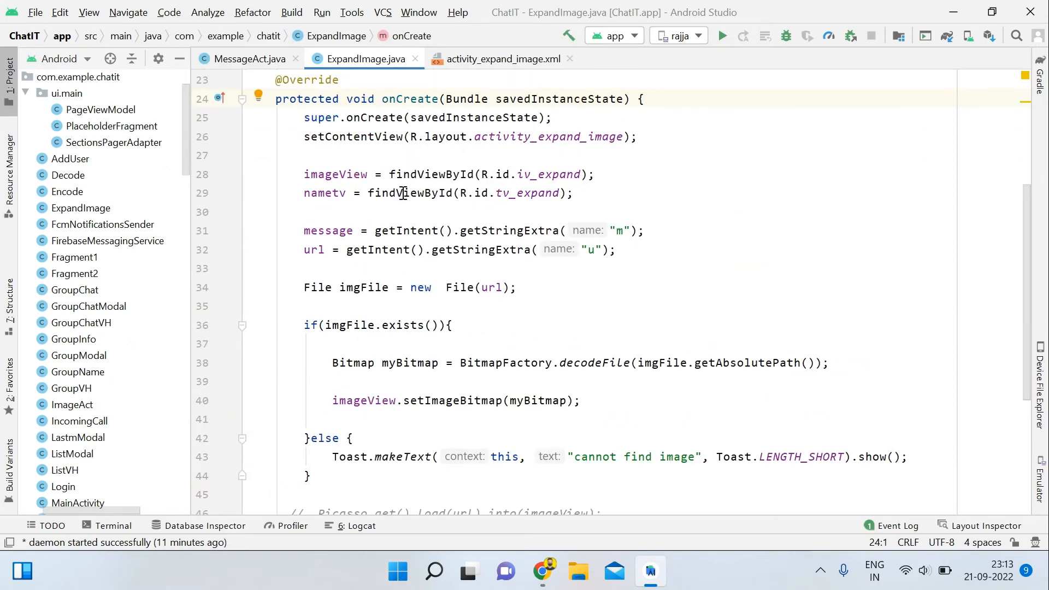
click(346, 212)
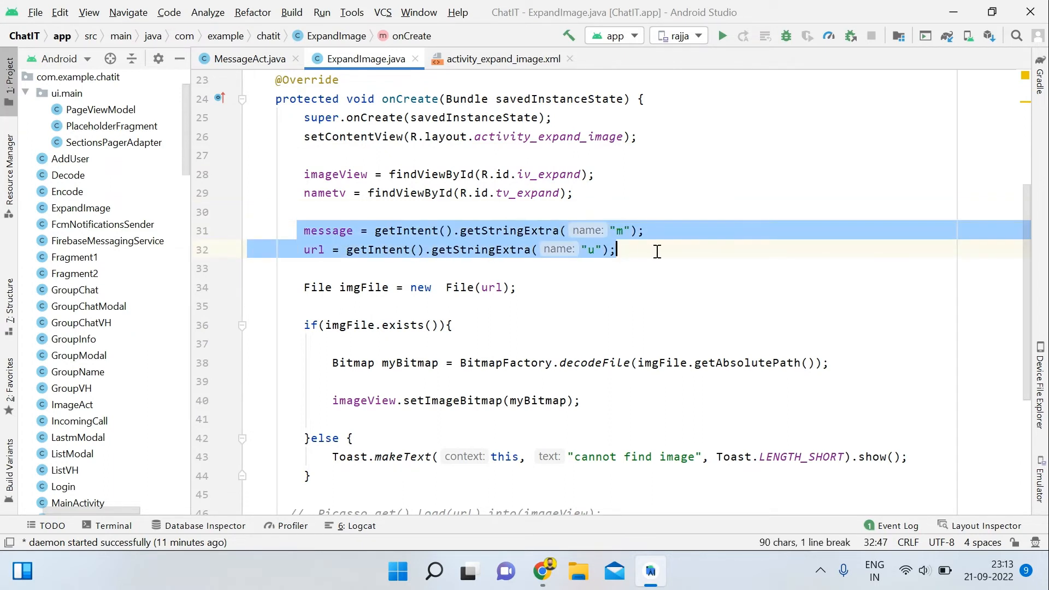
click(375, 287)
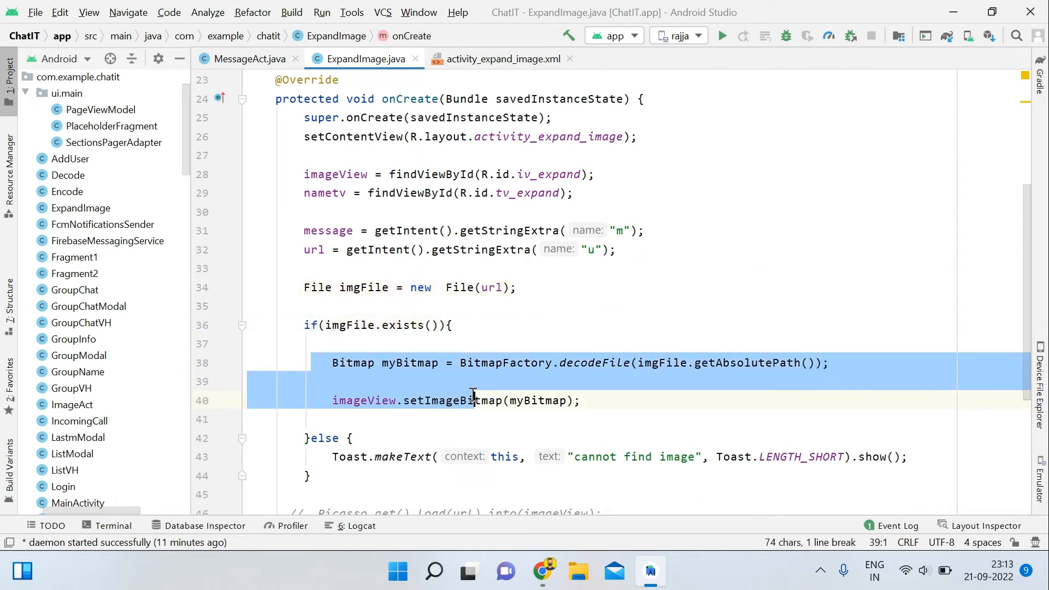
Step: Open MessageVH.java from the project tree to see image/text message display logic
click(582, 400)
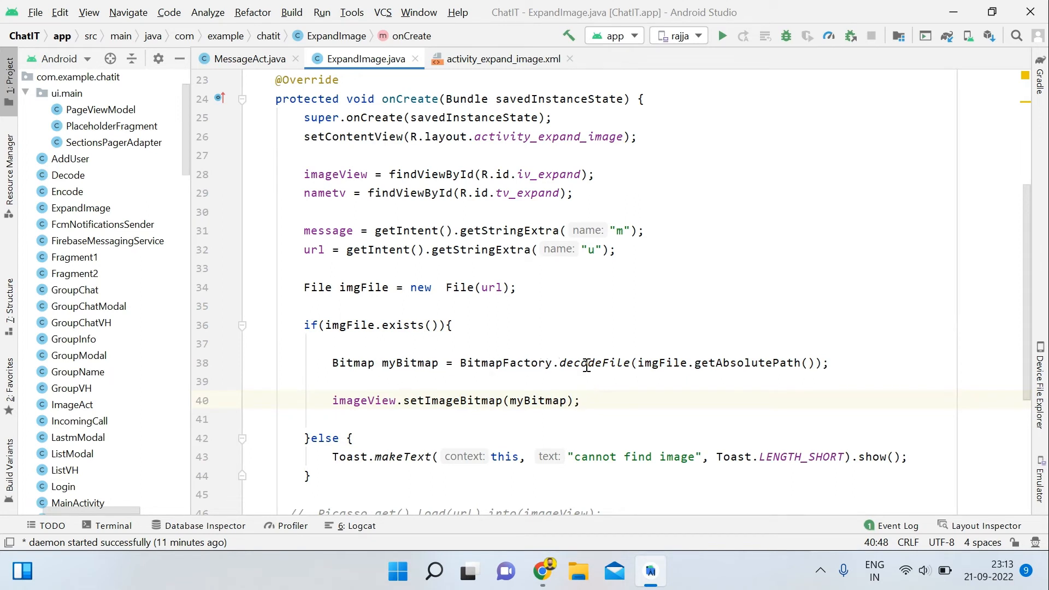
mouse_move(682, 366)
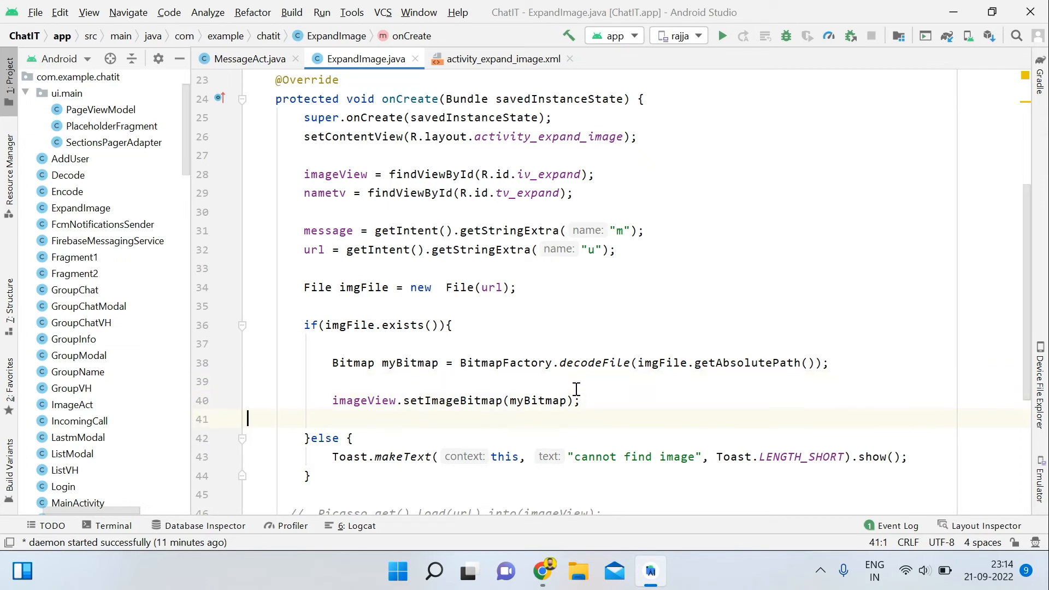
click(546, 400)
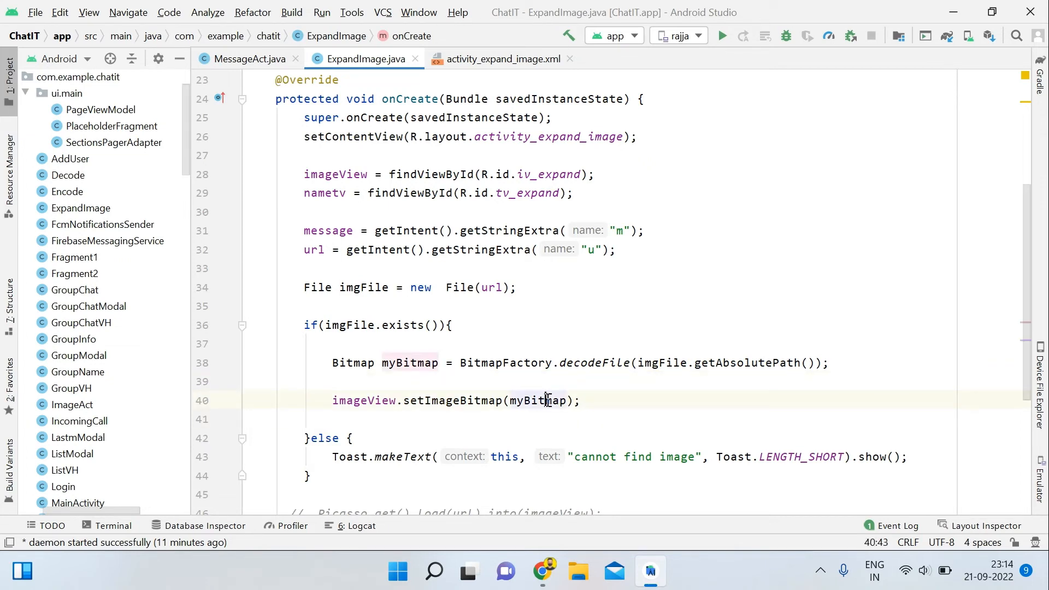
click(248, 487)
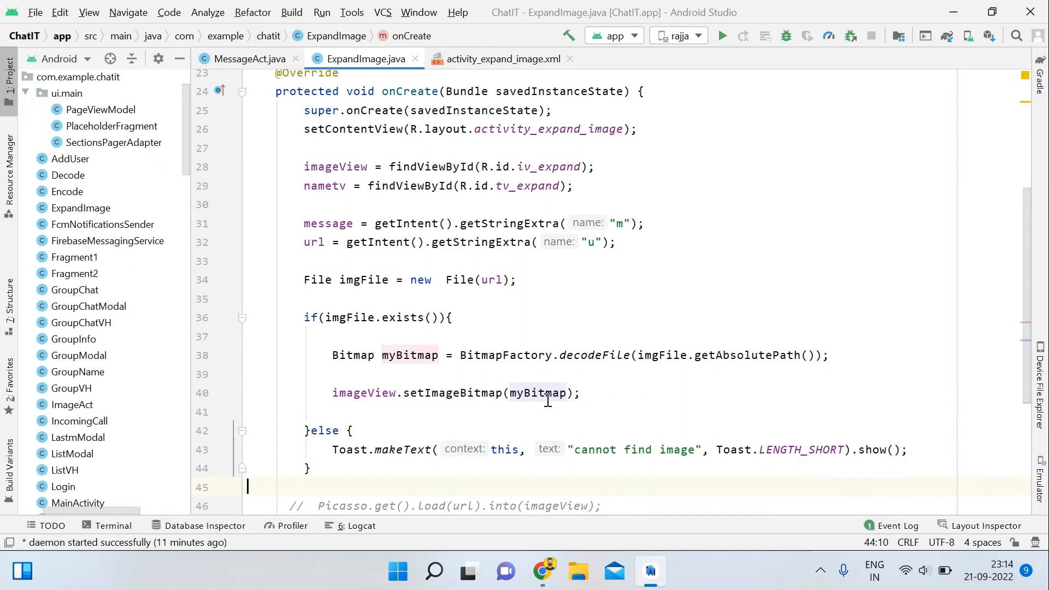
scroll(down, 3)
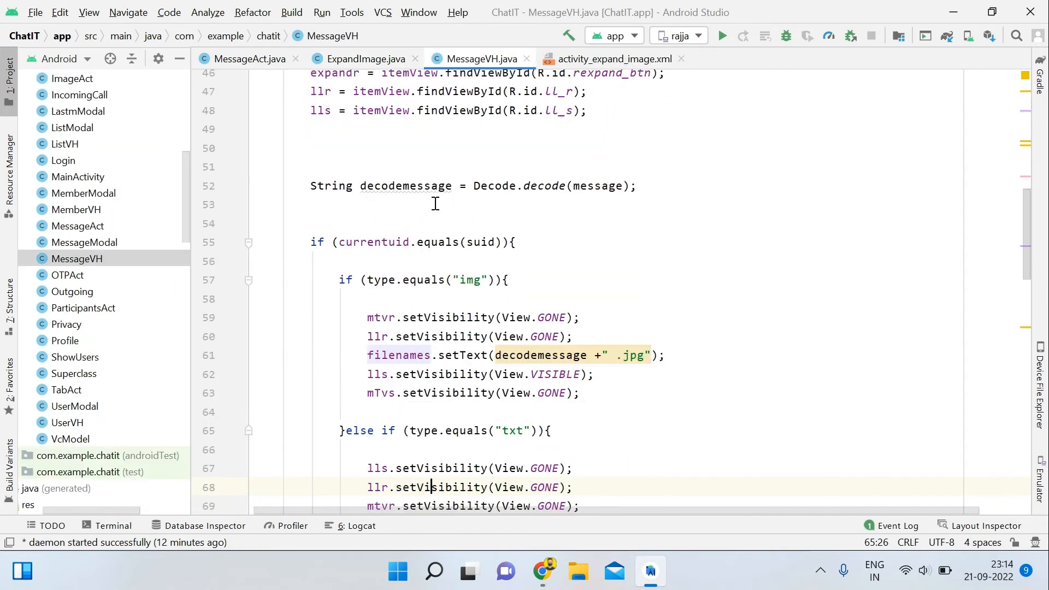
scroll(down, 3)
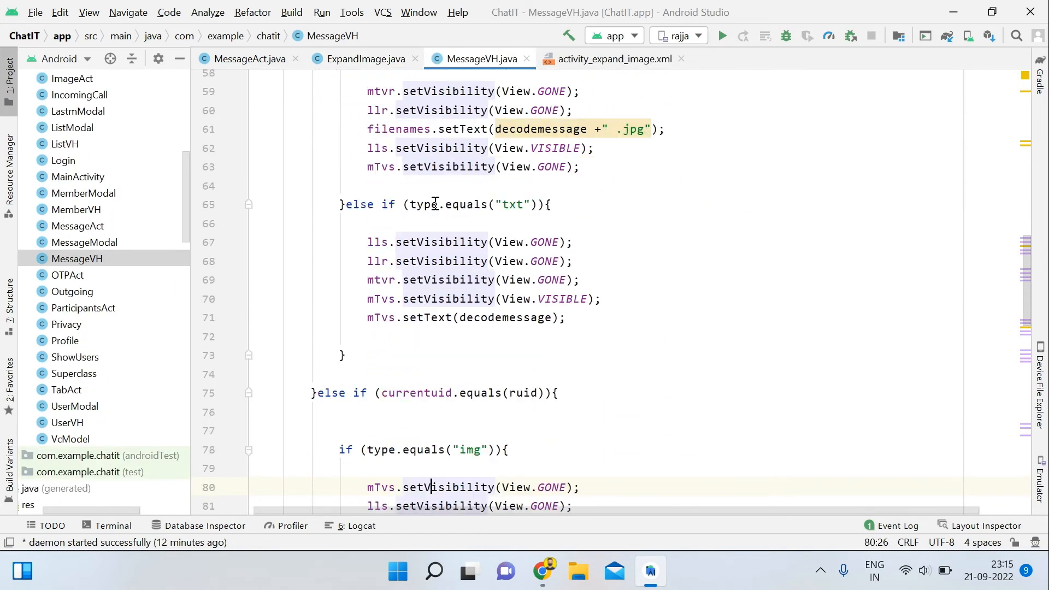
scroll(down, 3)
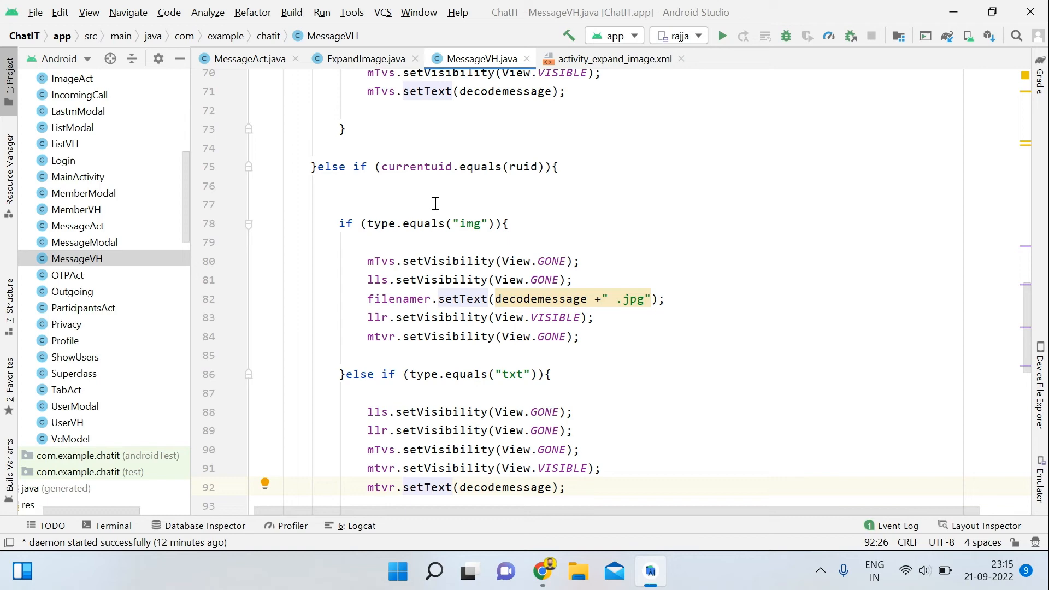
click(432, 469)
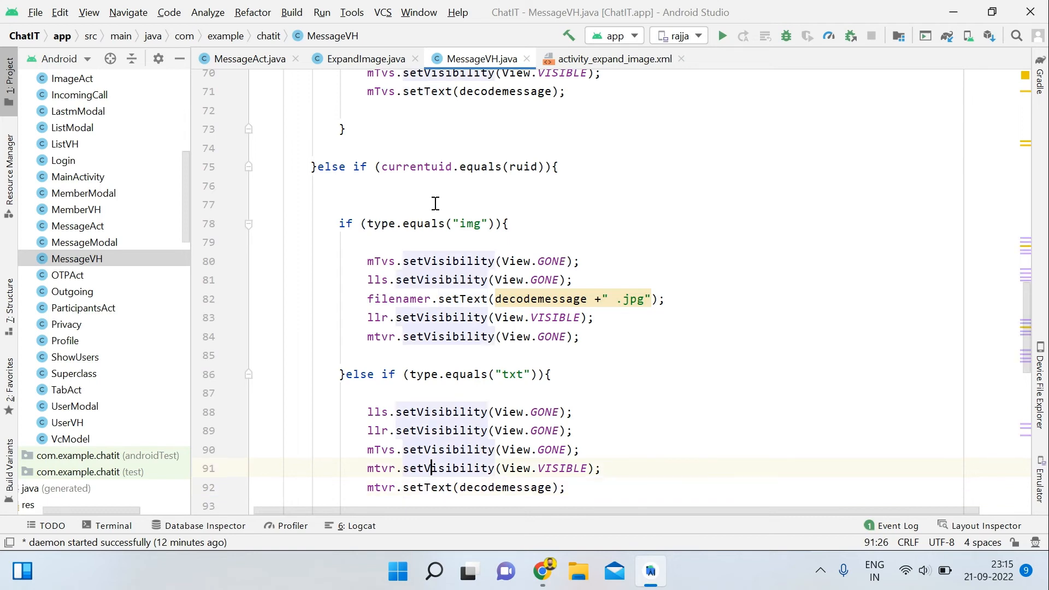
scroll(up, 3)
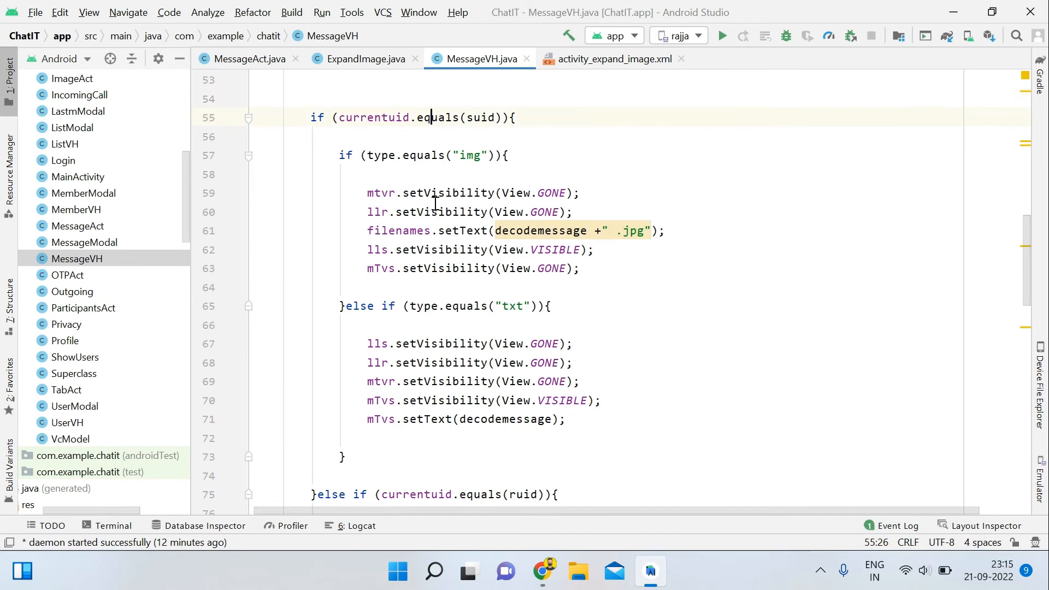
scroll(down, 3)
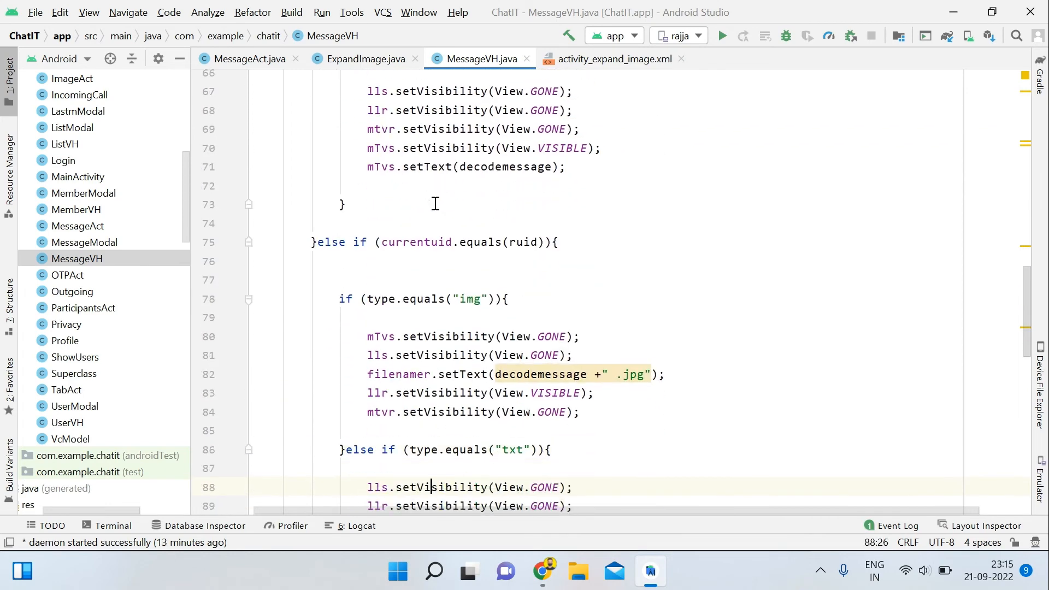
scroll(down, 3)
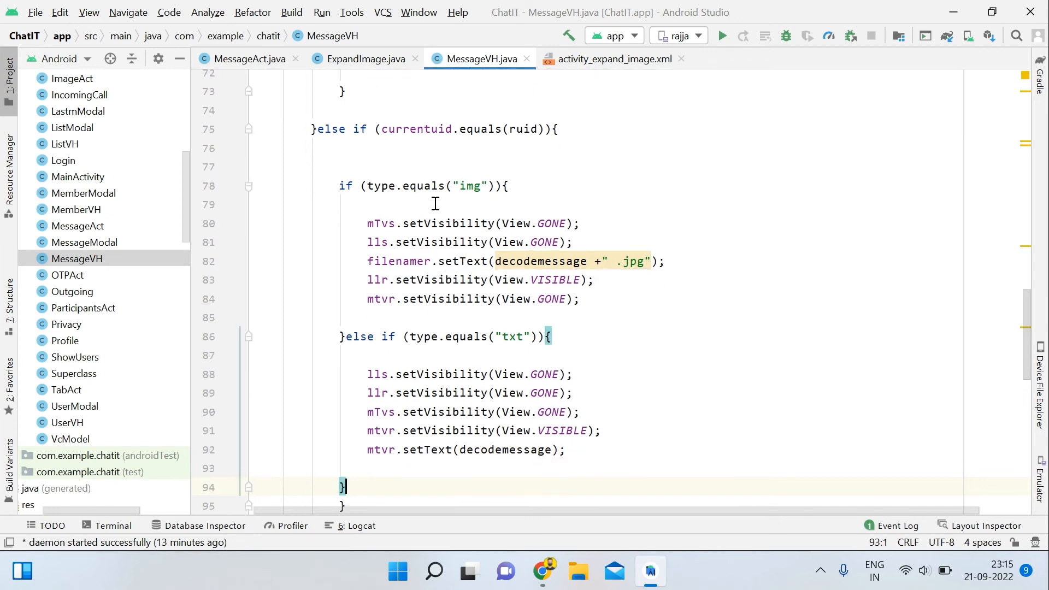
scroll(down, 3)
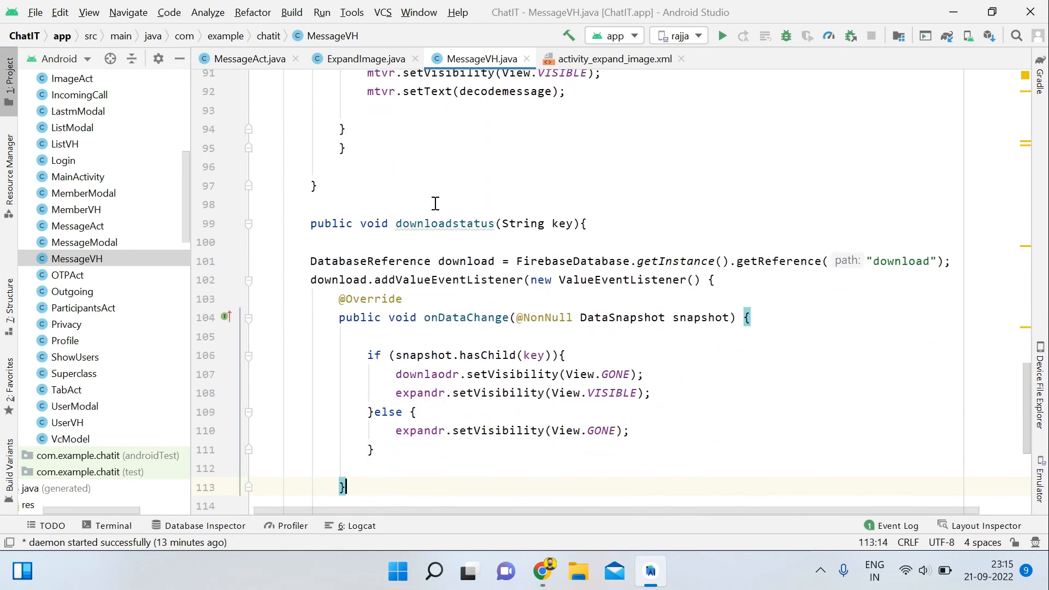
scroll(down, 3)
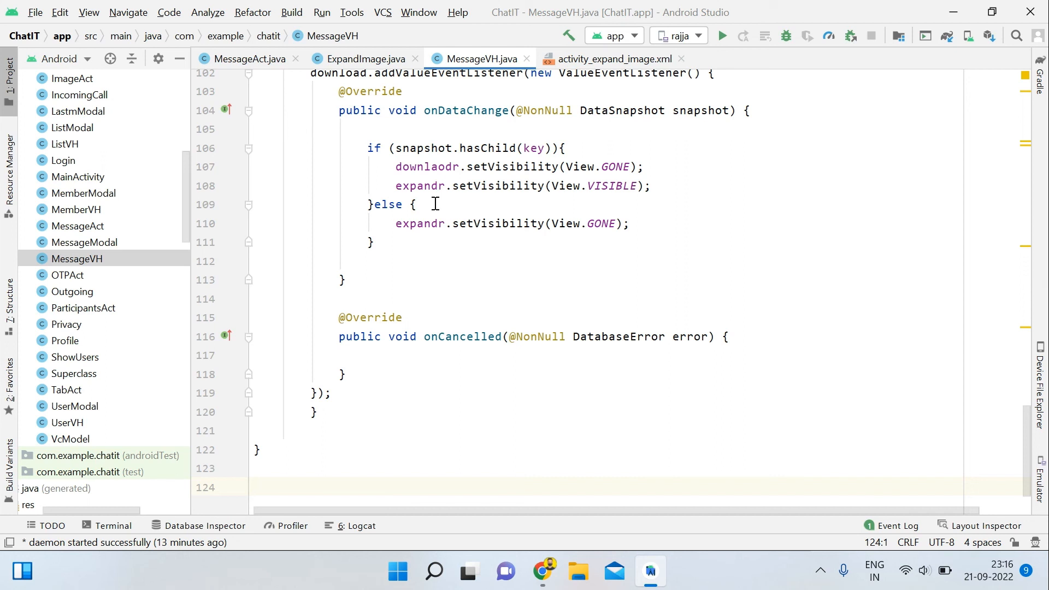
click(255, 487)
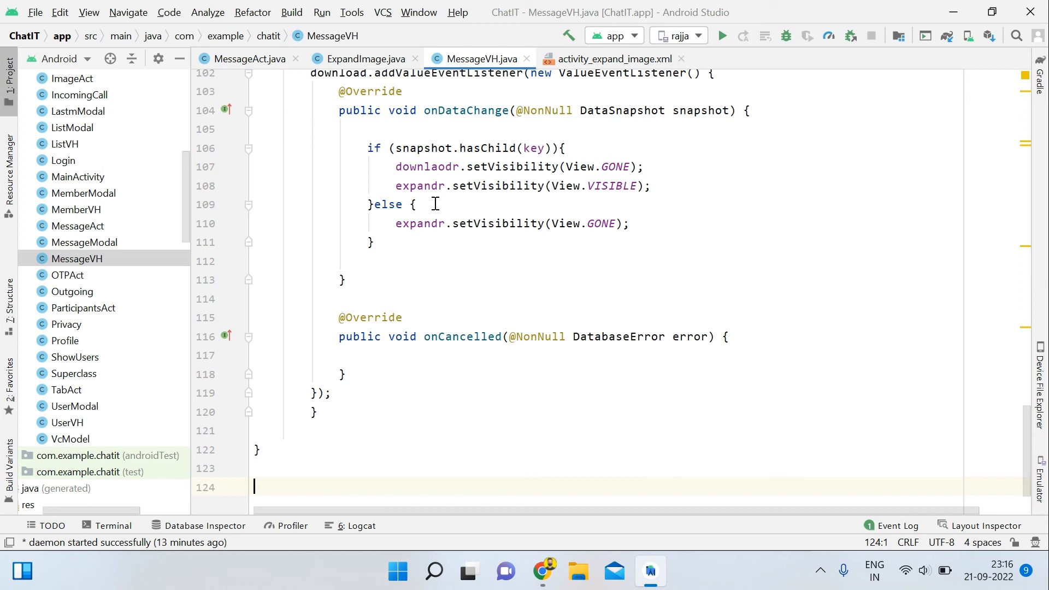